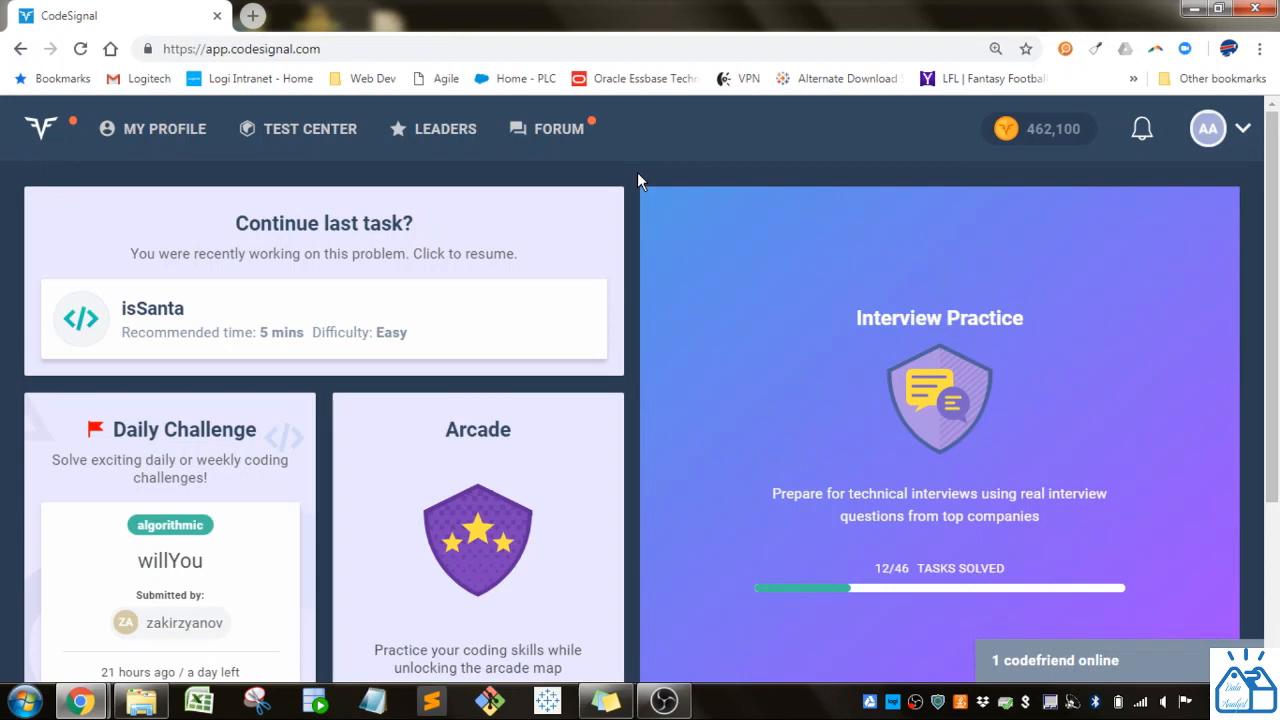
mouse_move(640, 264)
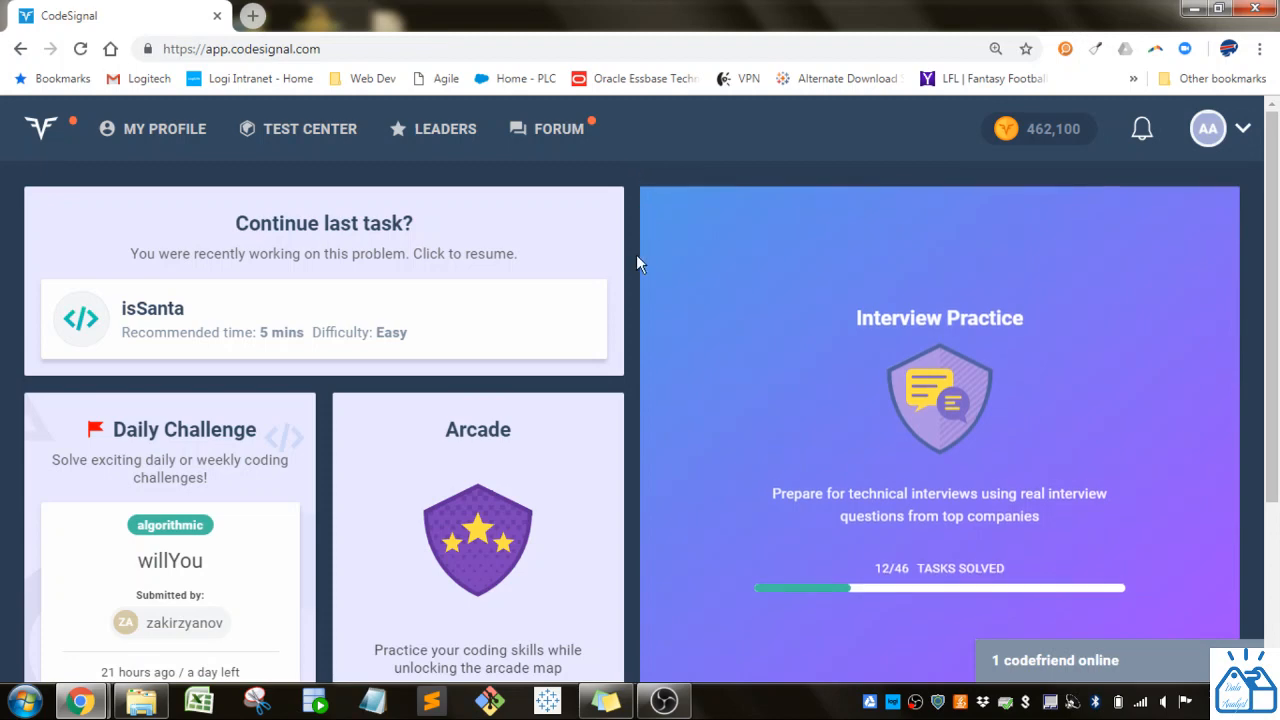
- Enter the Arcade and reach the Meet Python task list containing Mex Function
scroll(down, 3)
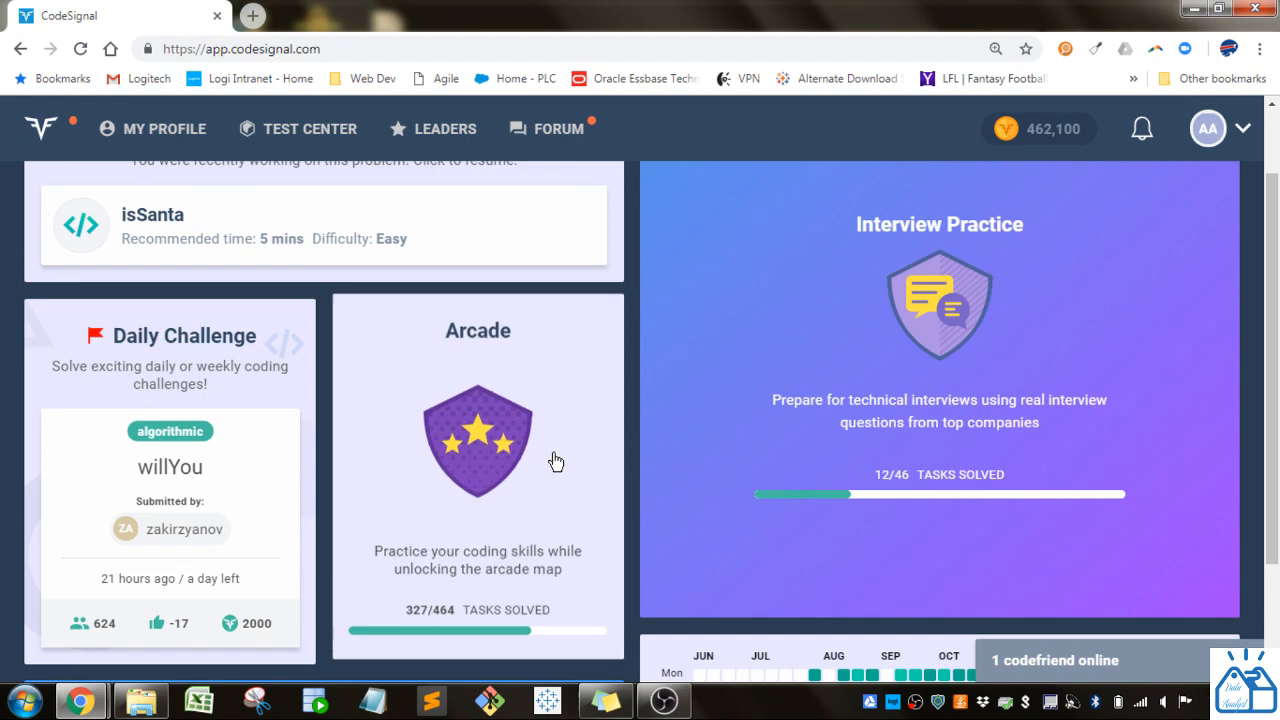
click(476, 436)
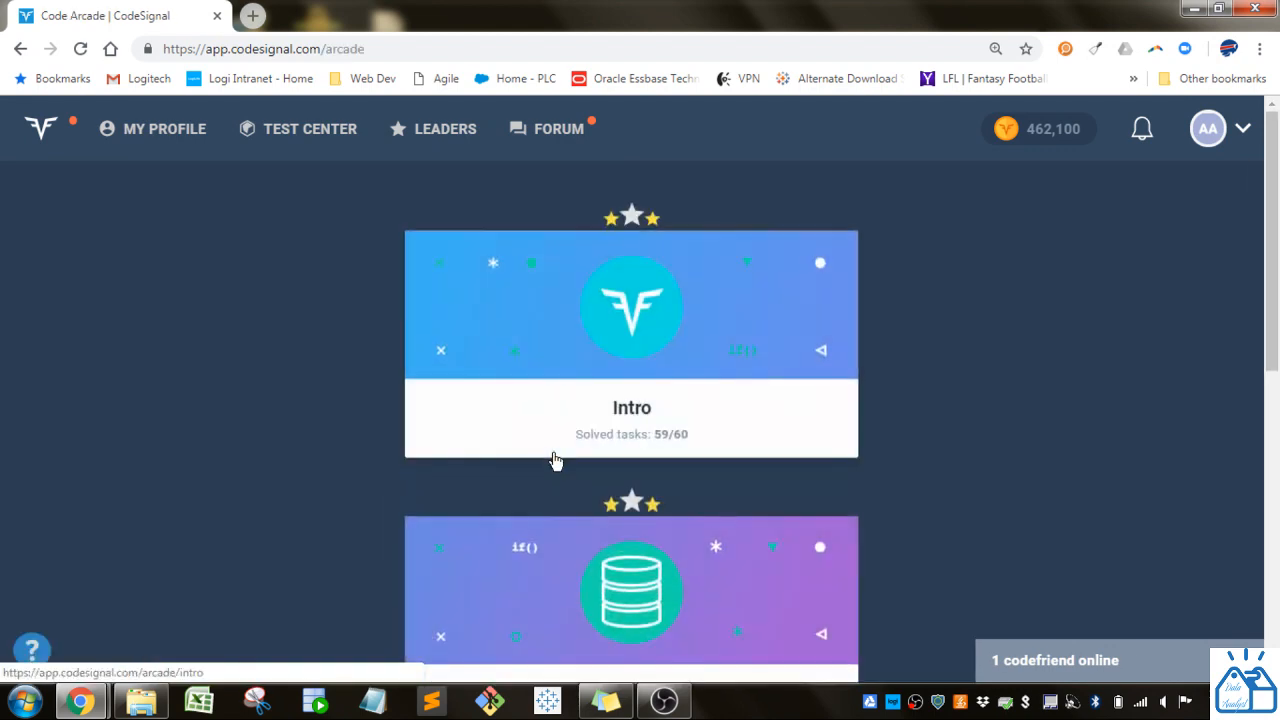
scroll(down, 3)
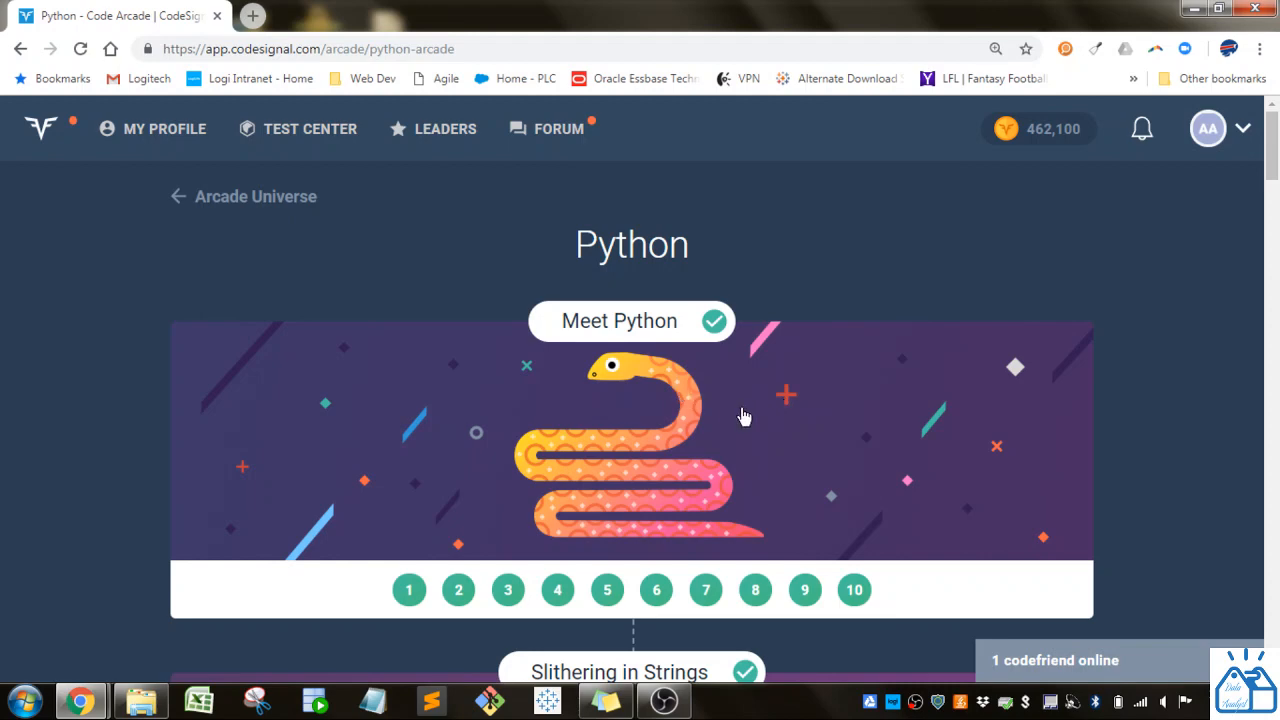
scroll(down, 3)
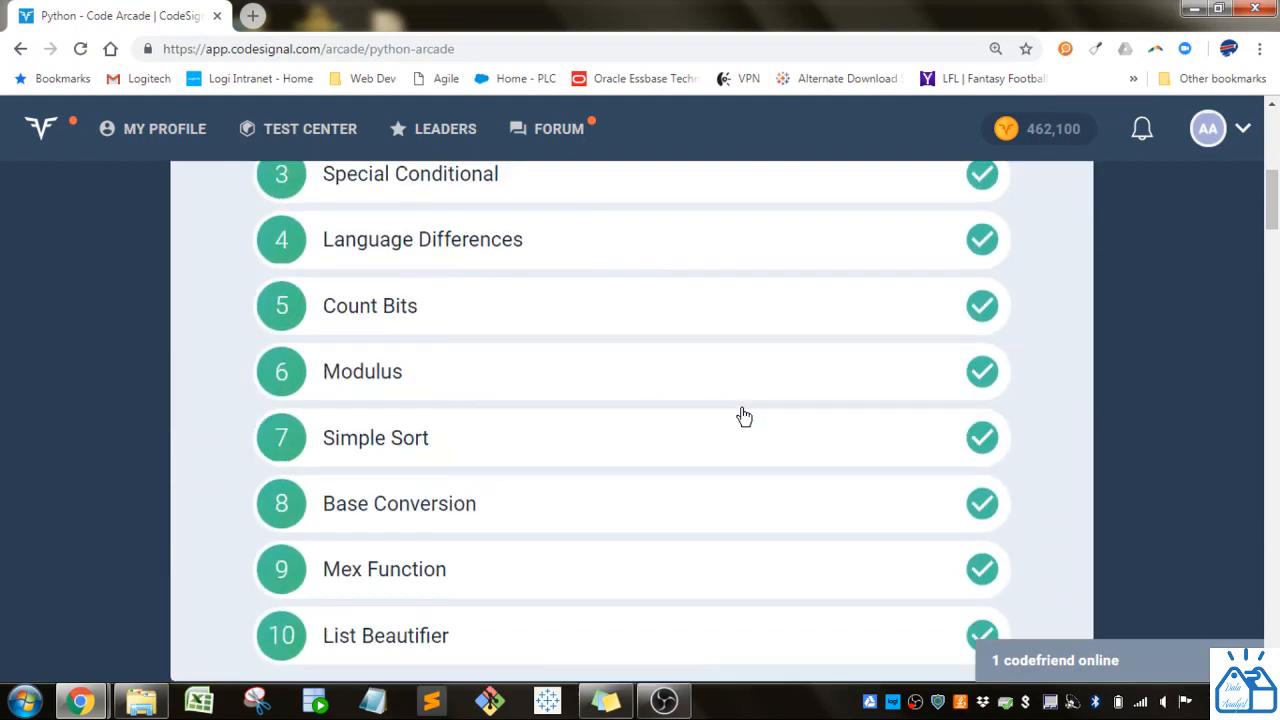
scroll(down, 3)
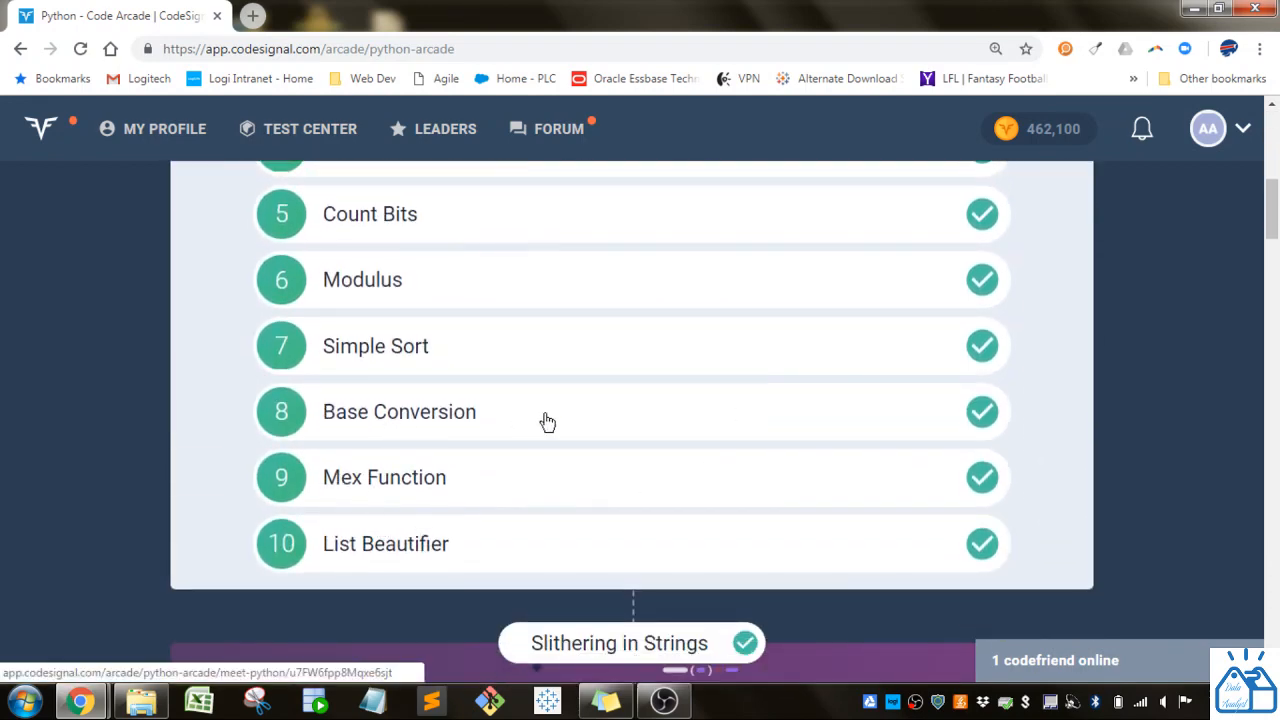
- Load the Mex Function task and read its description down to the Example section
click(384, 476)
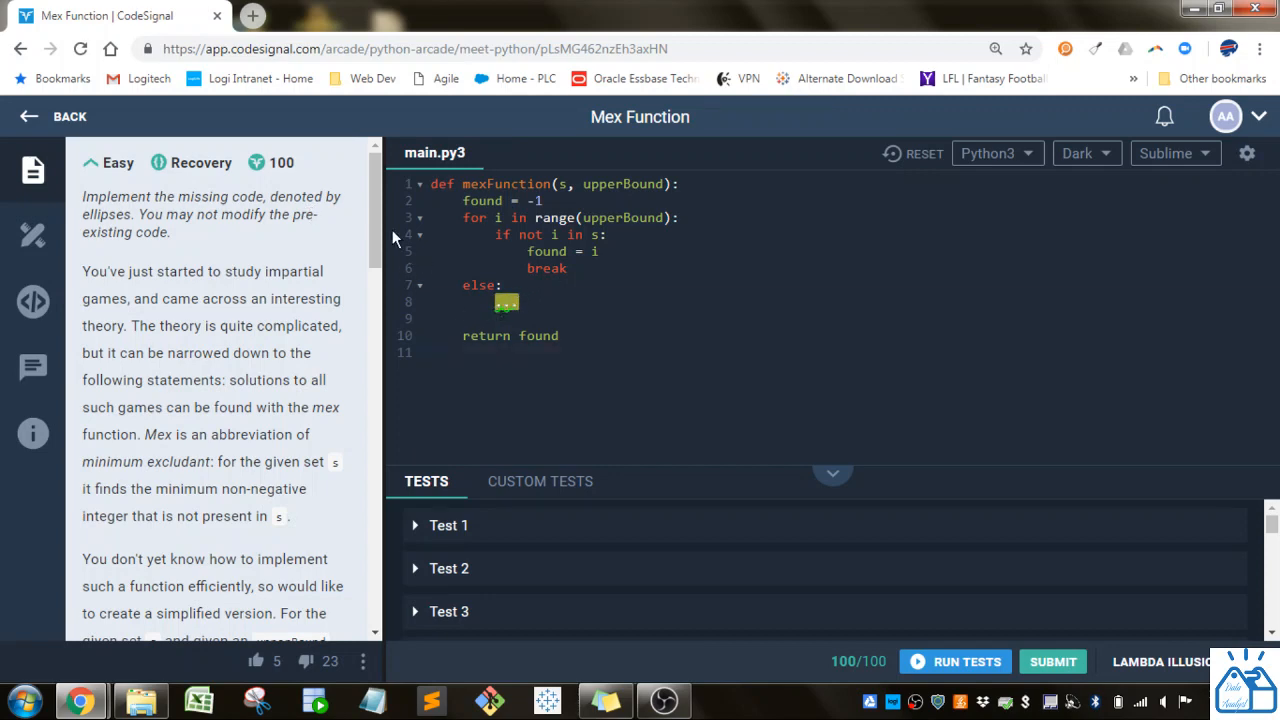
scroll(down, 3)
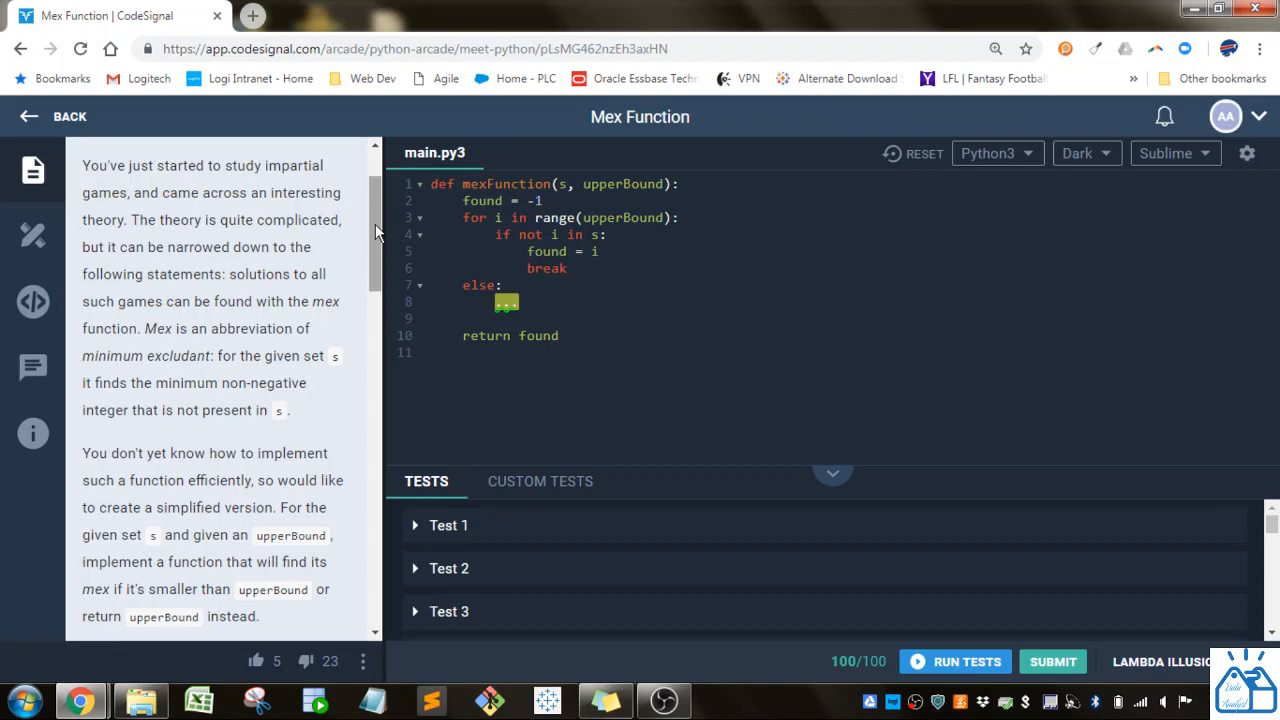
scroll(down, 3)
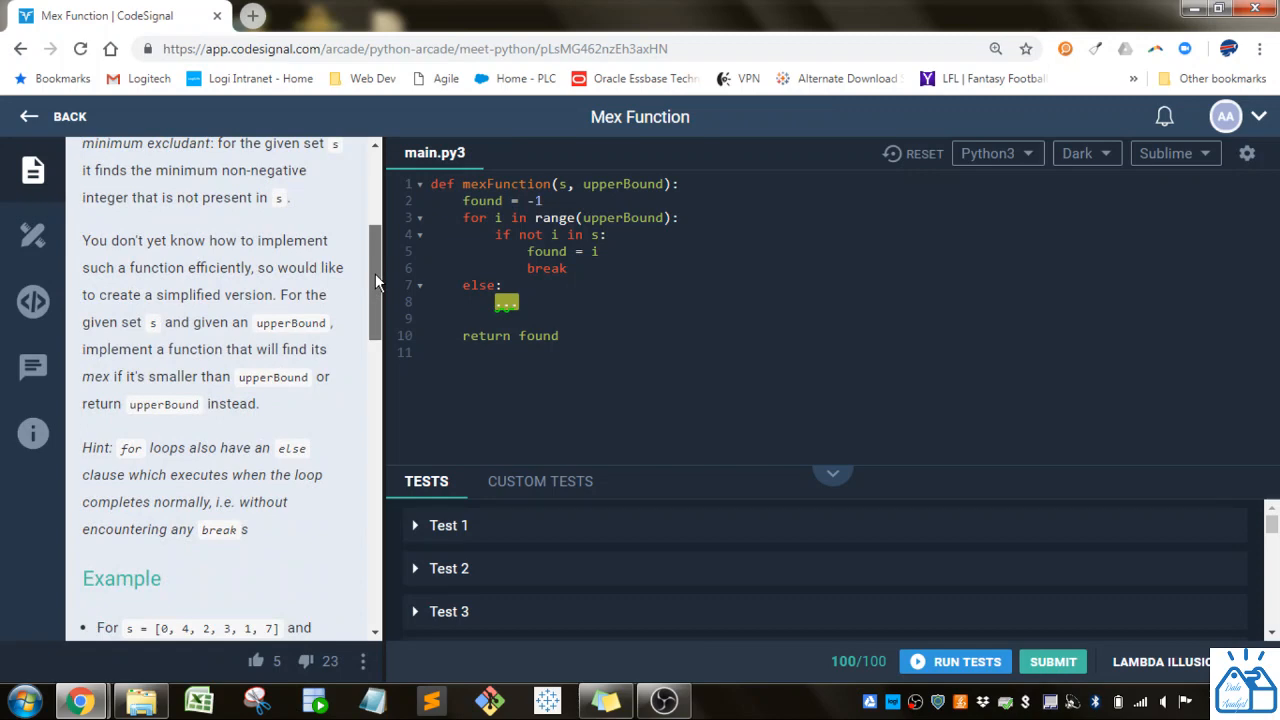
scroll(down, 3)
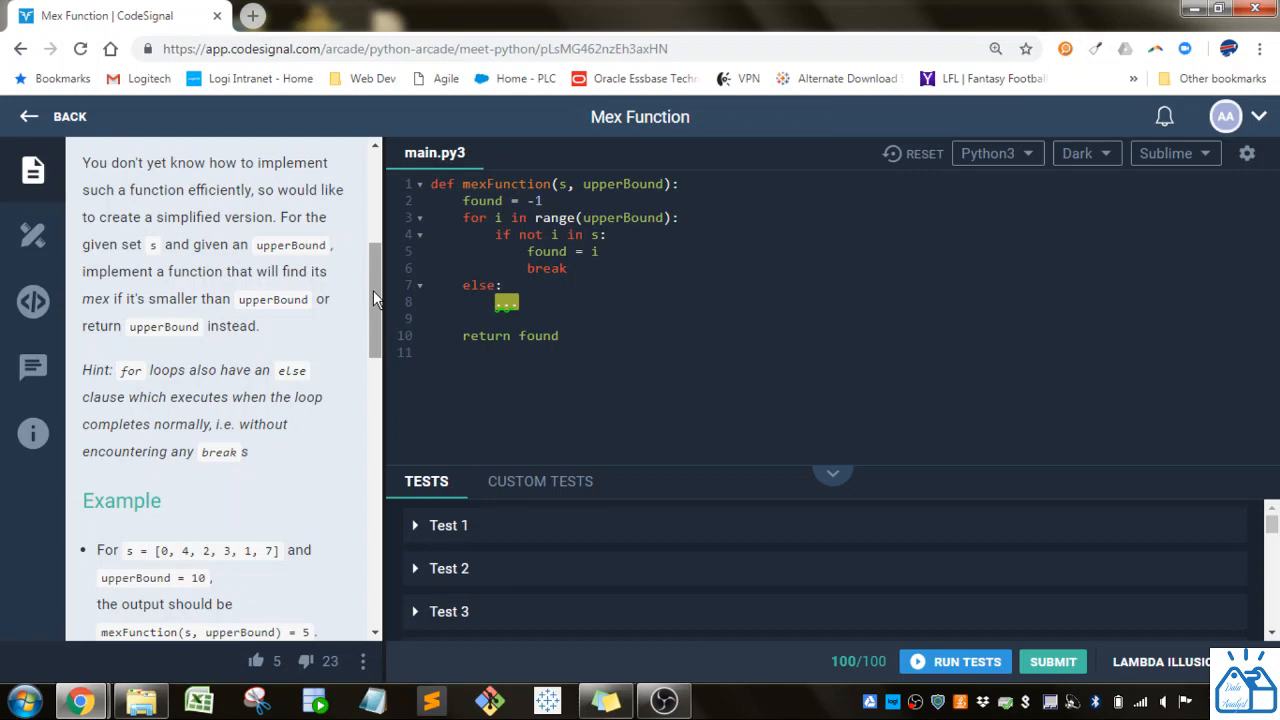
scroll(down, 3)
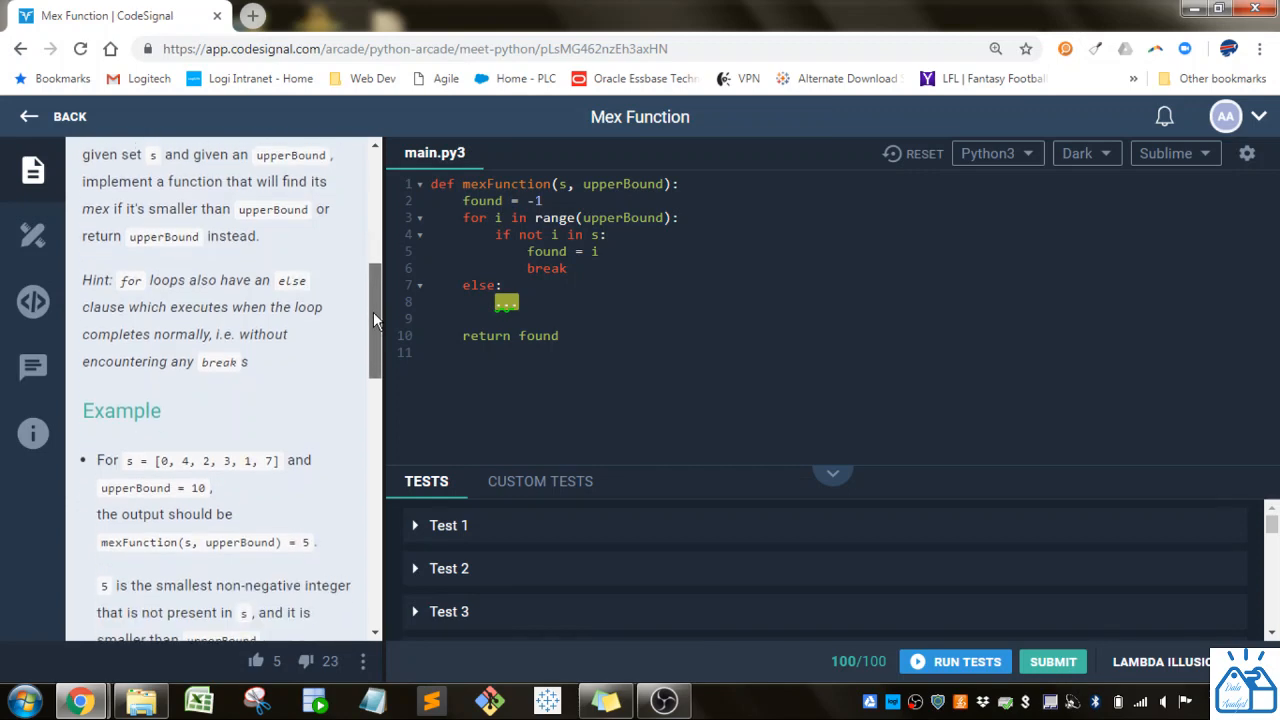
scroll(down, 3)
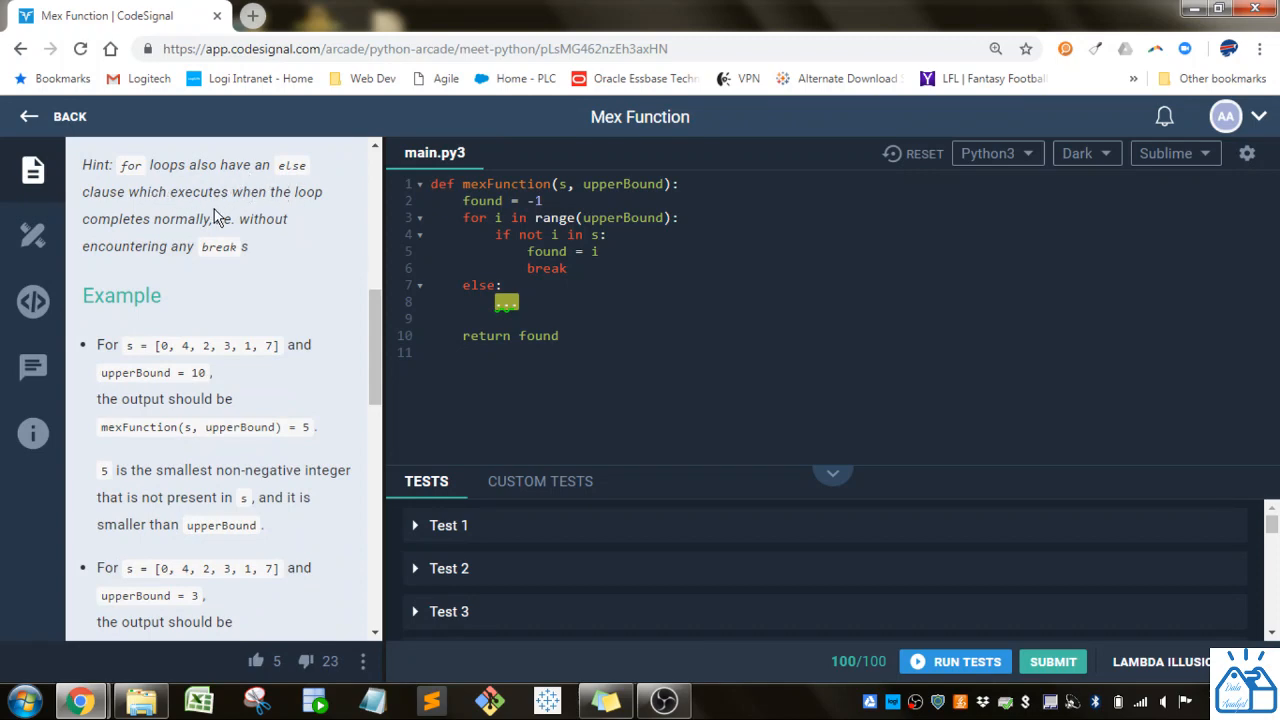
mouse_move(376, 336)
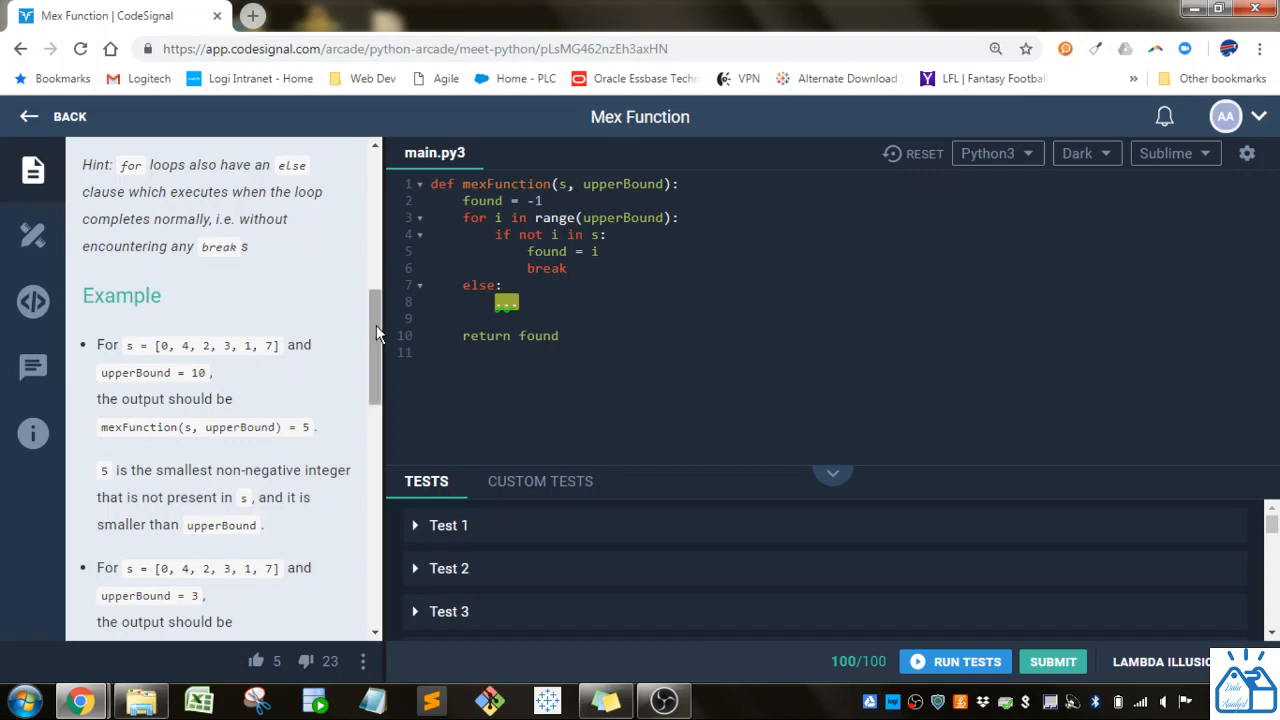
scroll(down, 3)
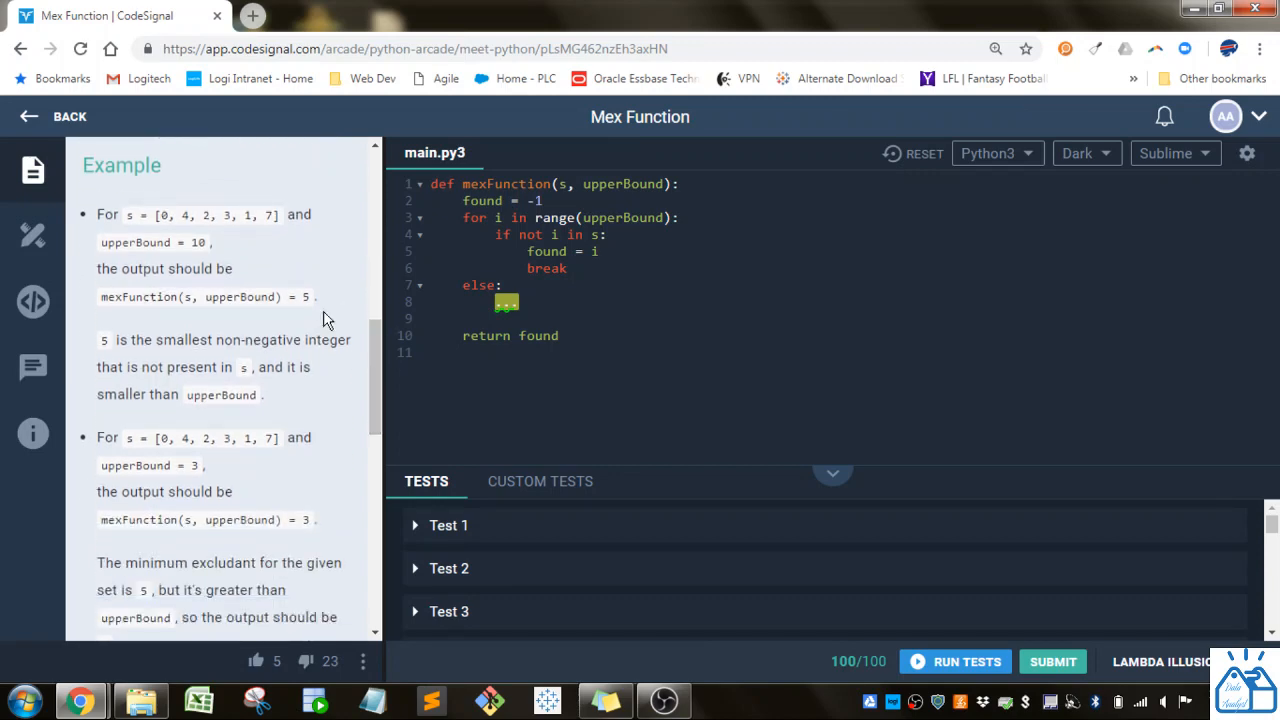
drag(156, 214, 278, 214)
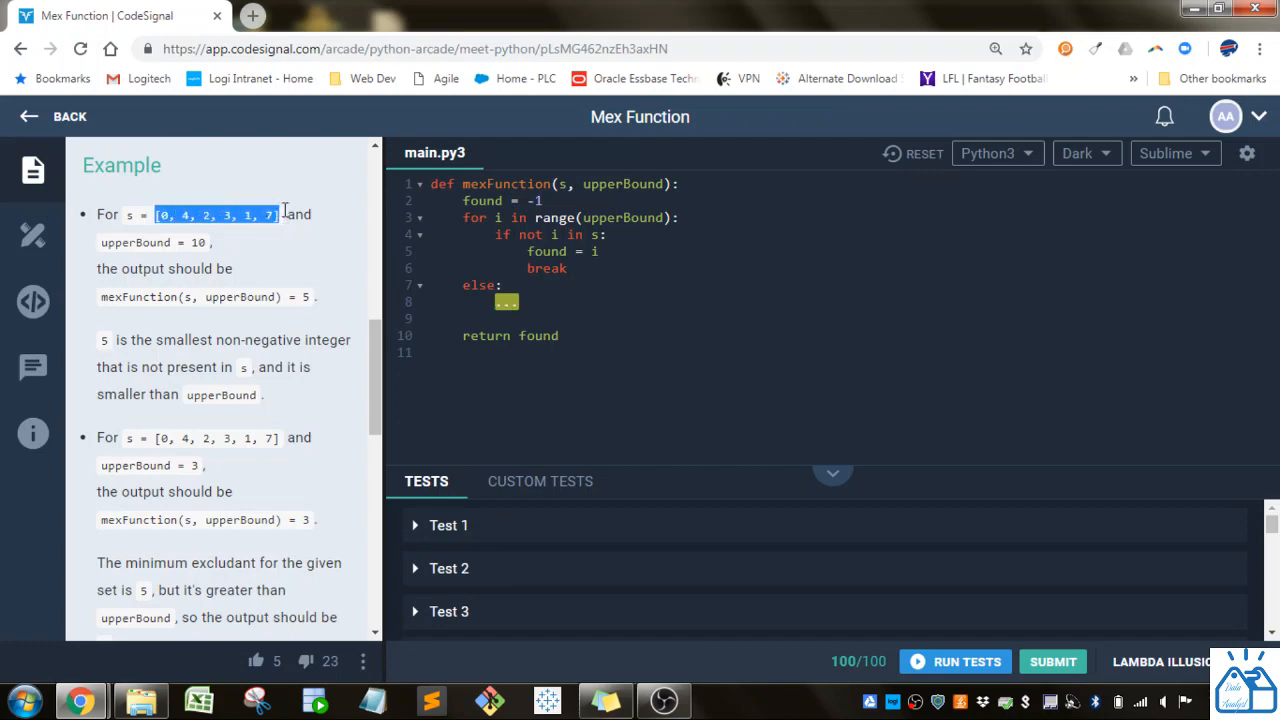
mouse_move(210, 240)
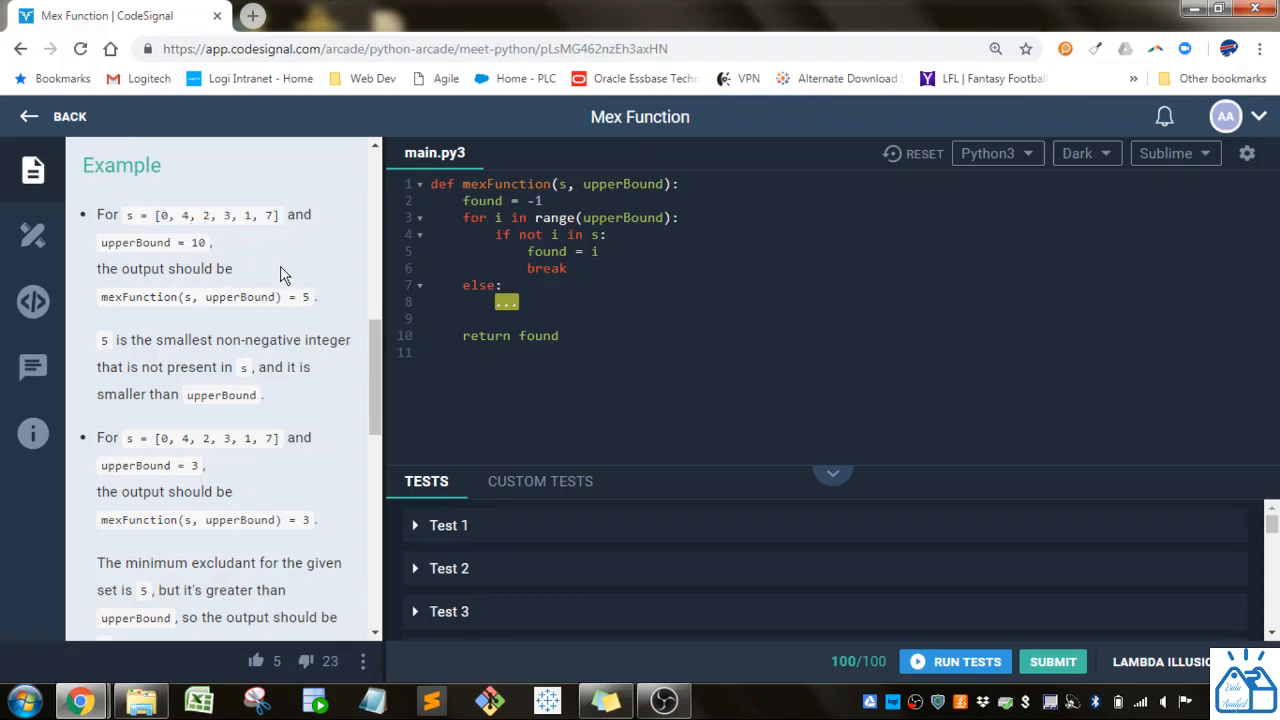
mouse_move(312, 276)
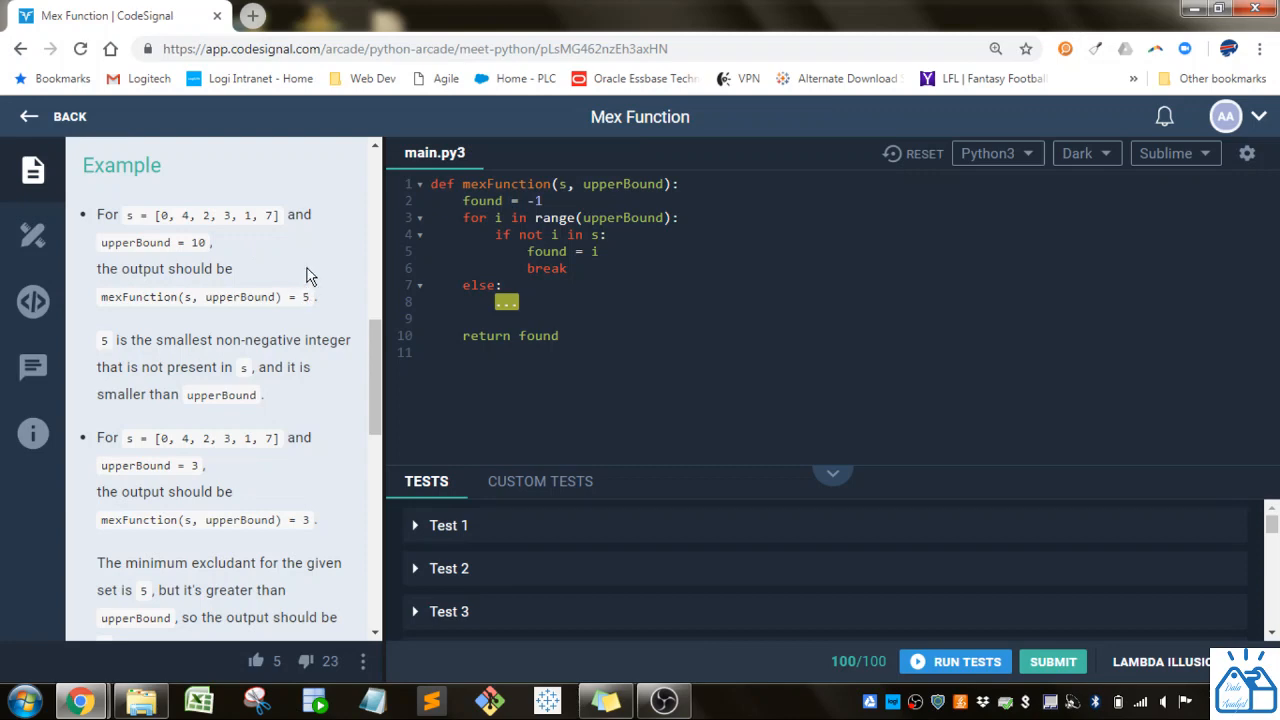
mouse_move(248, 232)
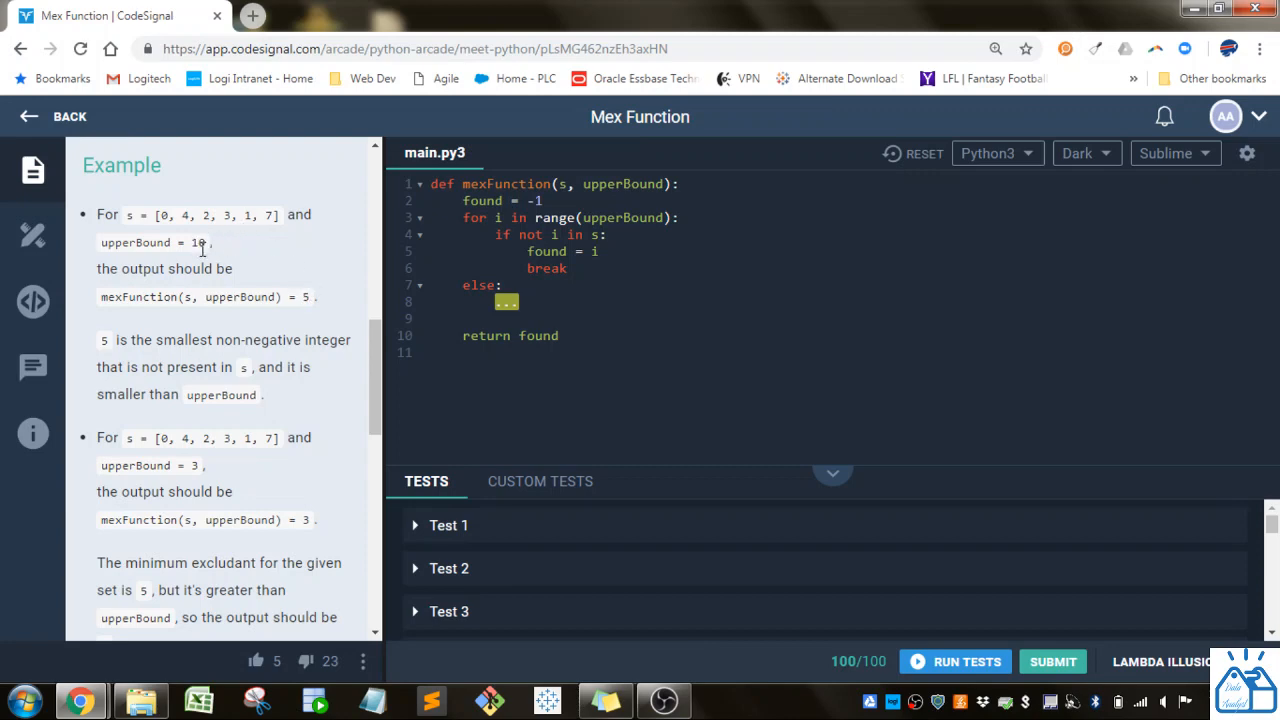
mouse_move(220, 236)
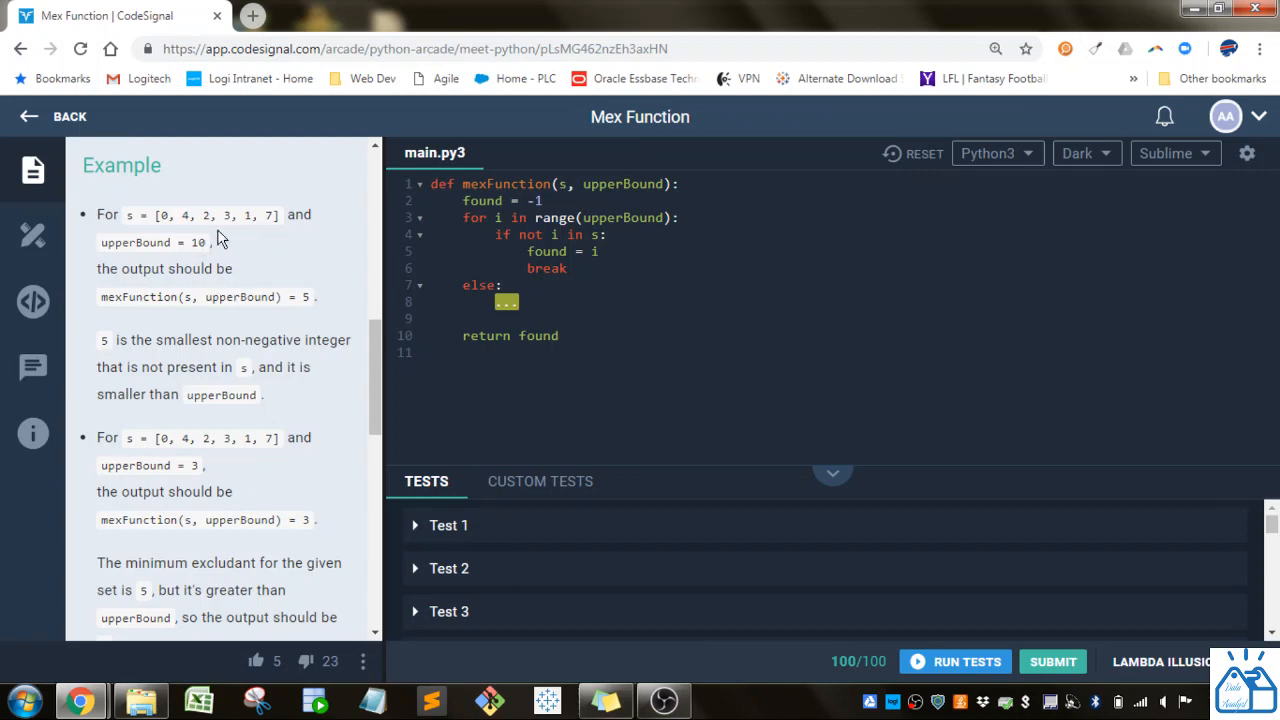
mouse_move(256, 222)
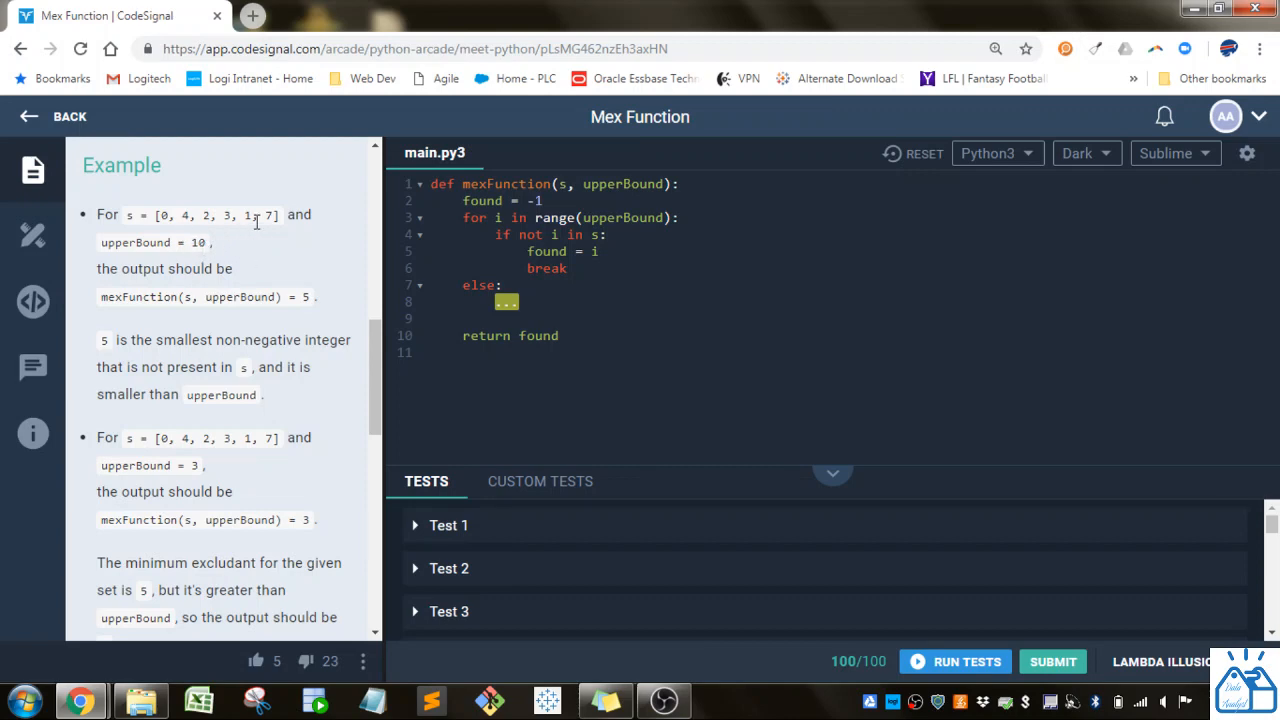
mouse_move(314, 304)
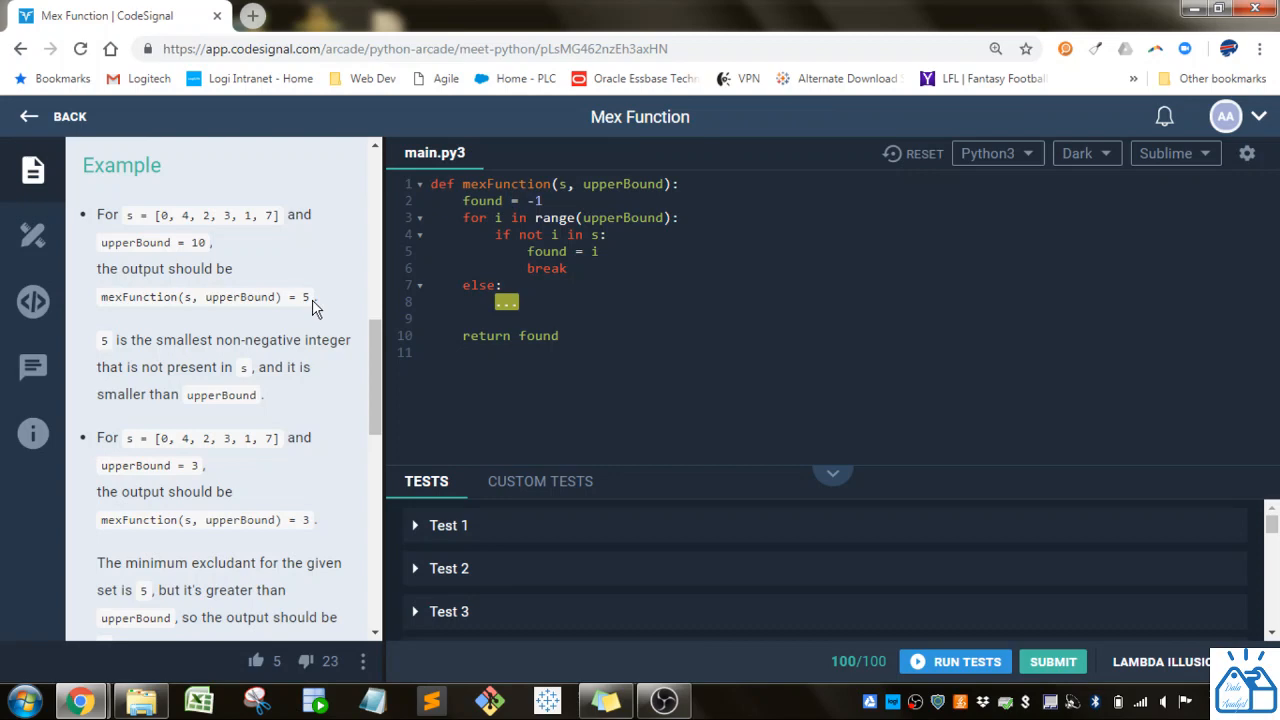
mouse_move(376, 356)
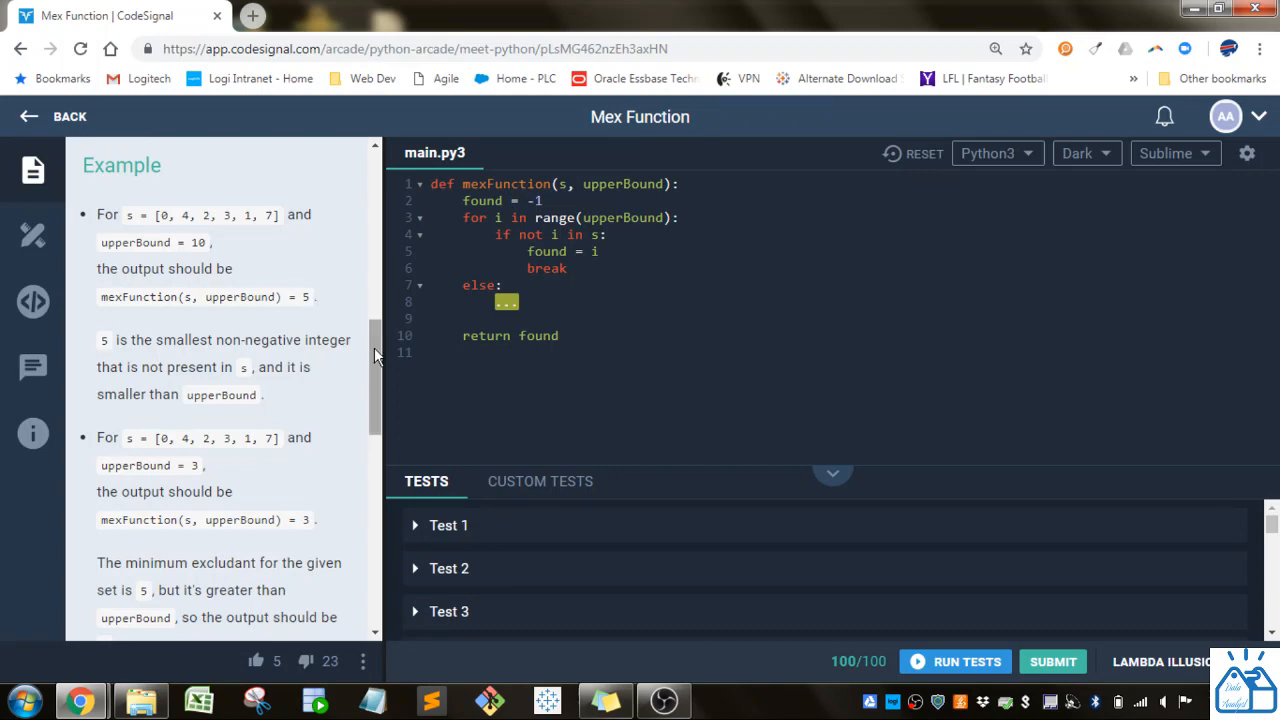
scroll(down, 3)
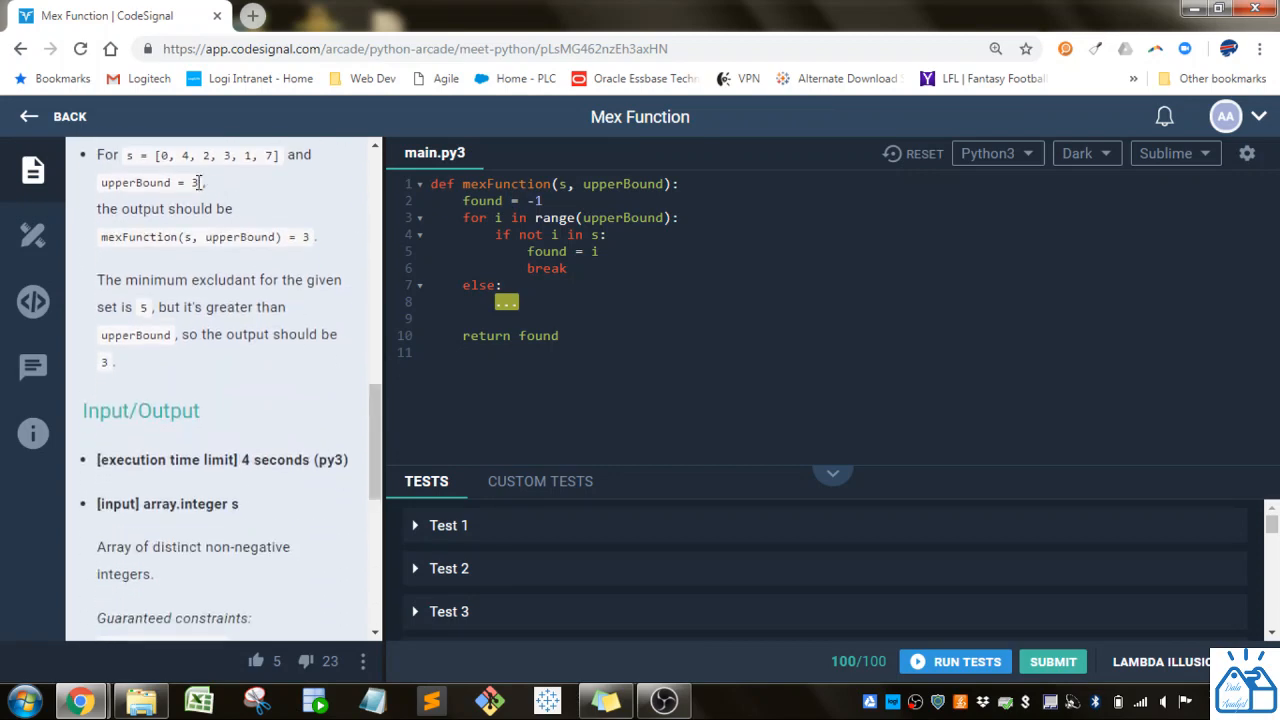
mouse_move(232, 176)
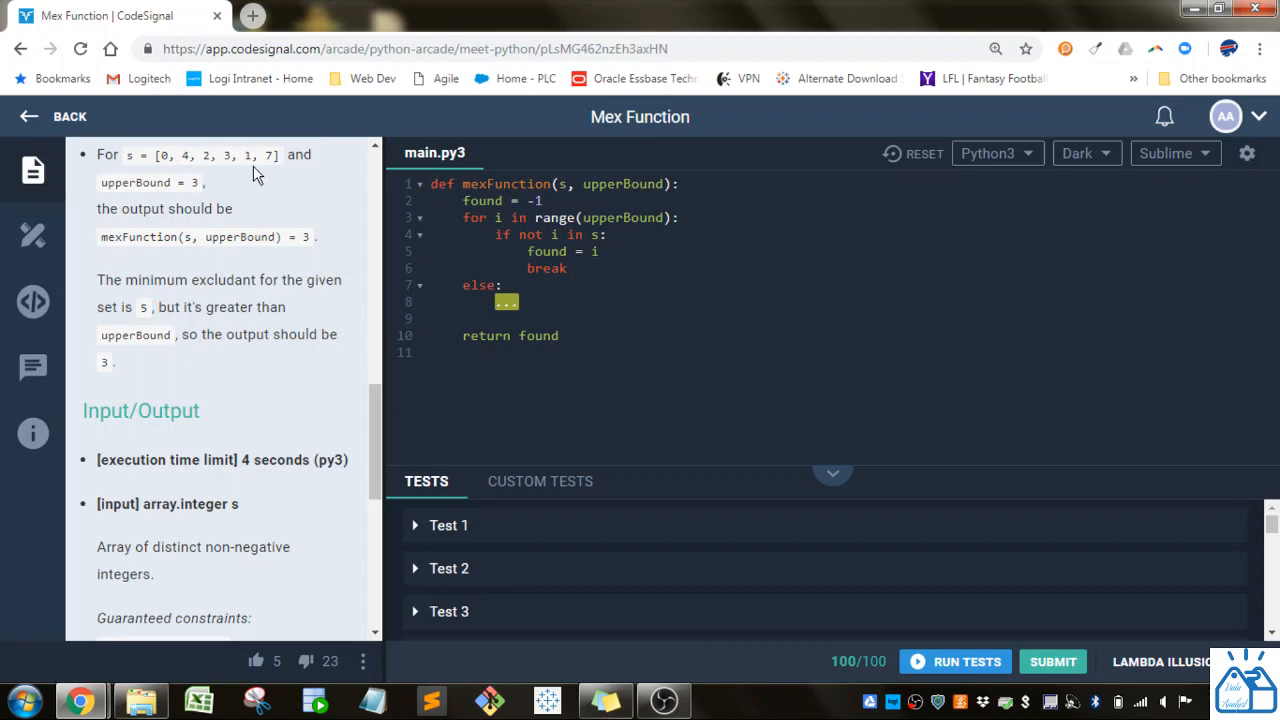
mouse_move(270, 154)
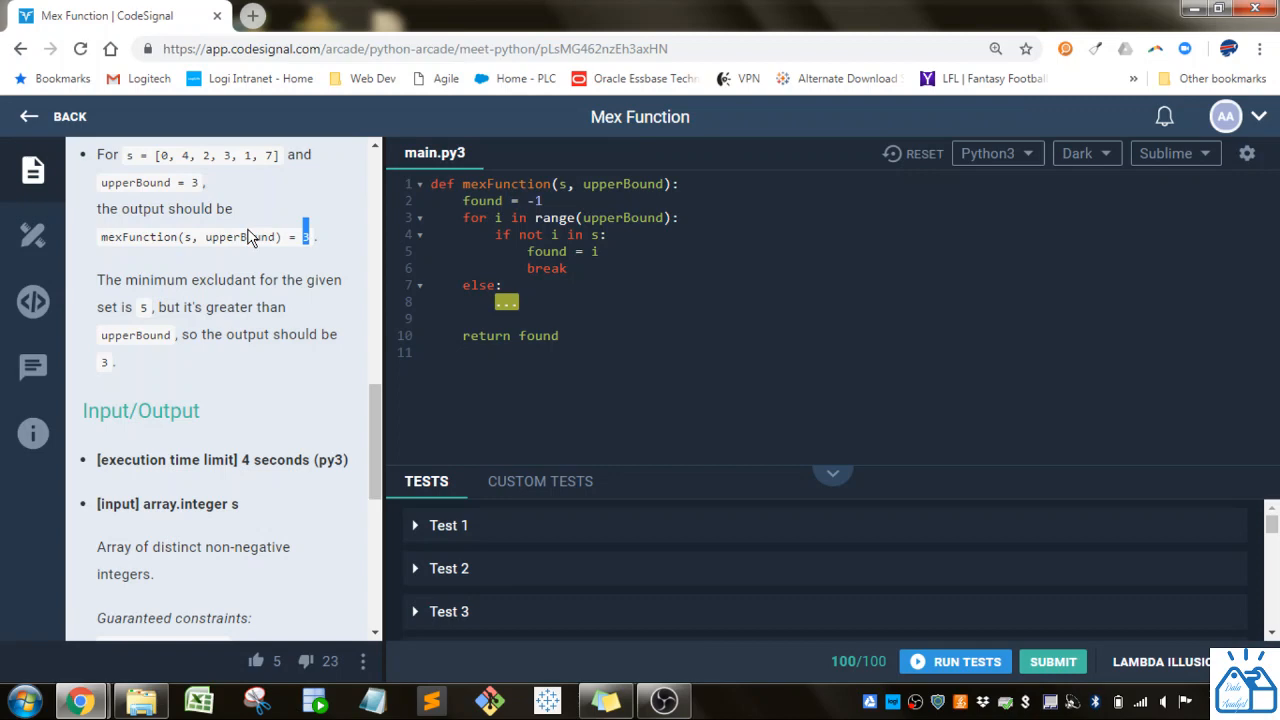
scroll(down, 3)
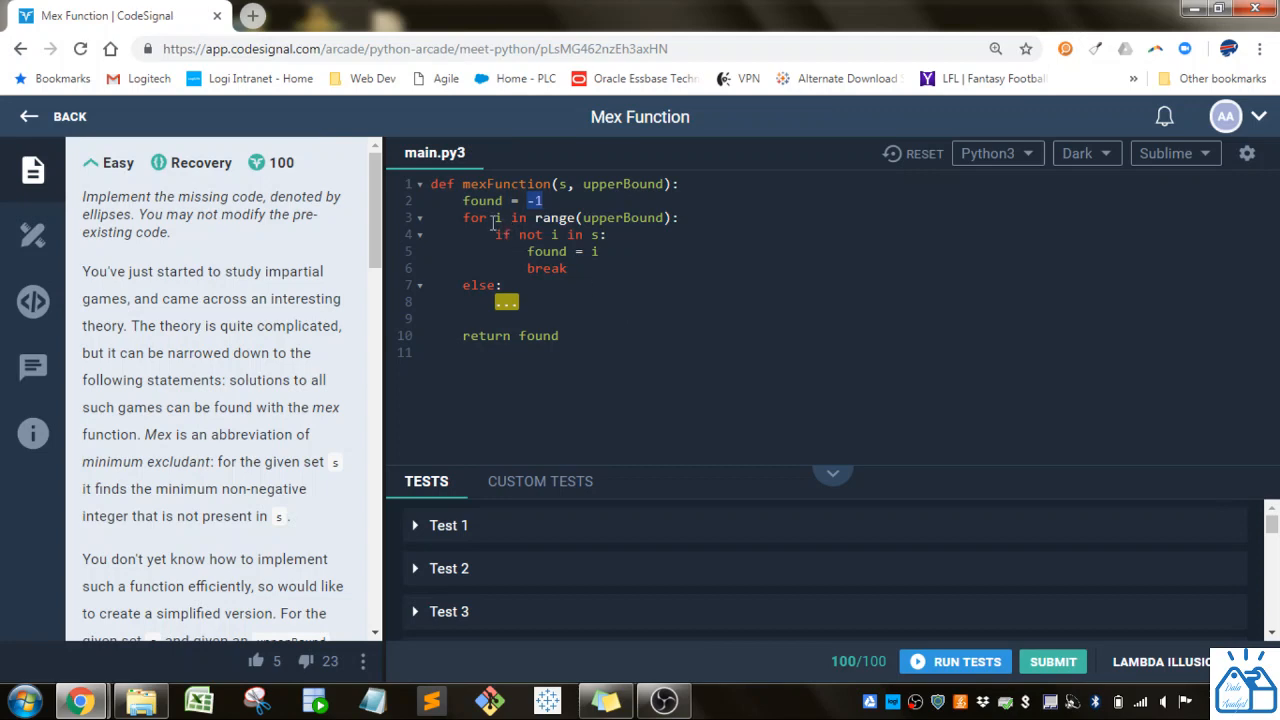
- Add the comment #0,1,2,3,4 at the end of the for-loop line
click(502, 216)
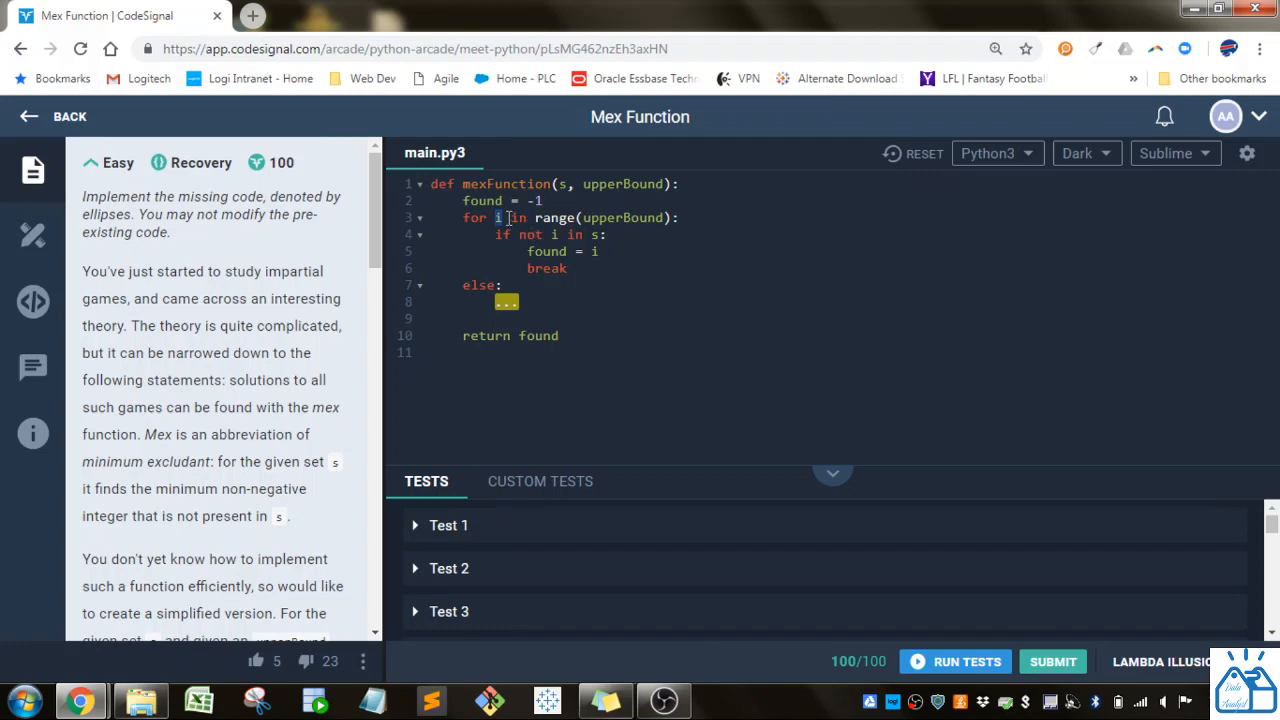
drag(534, 216, 664, 216)
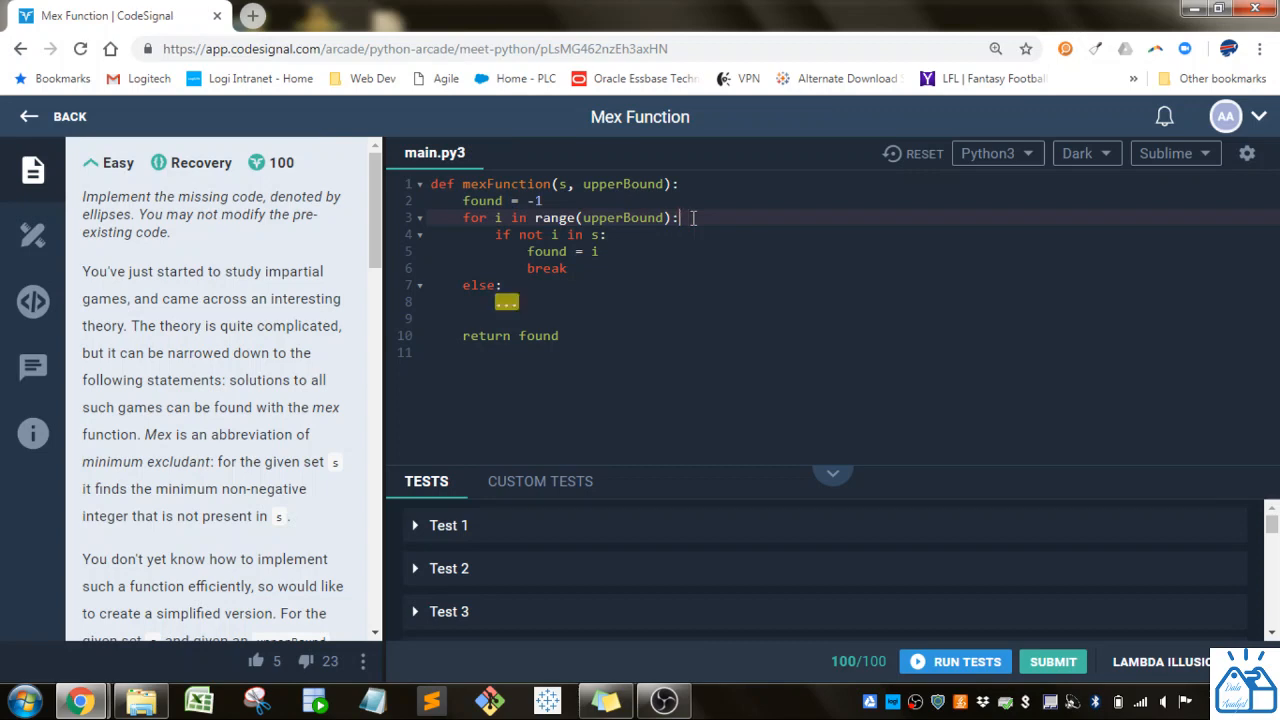
text(#0)
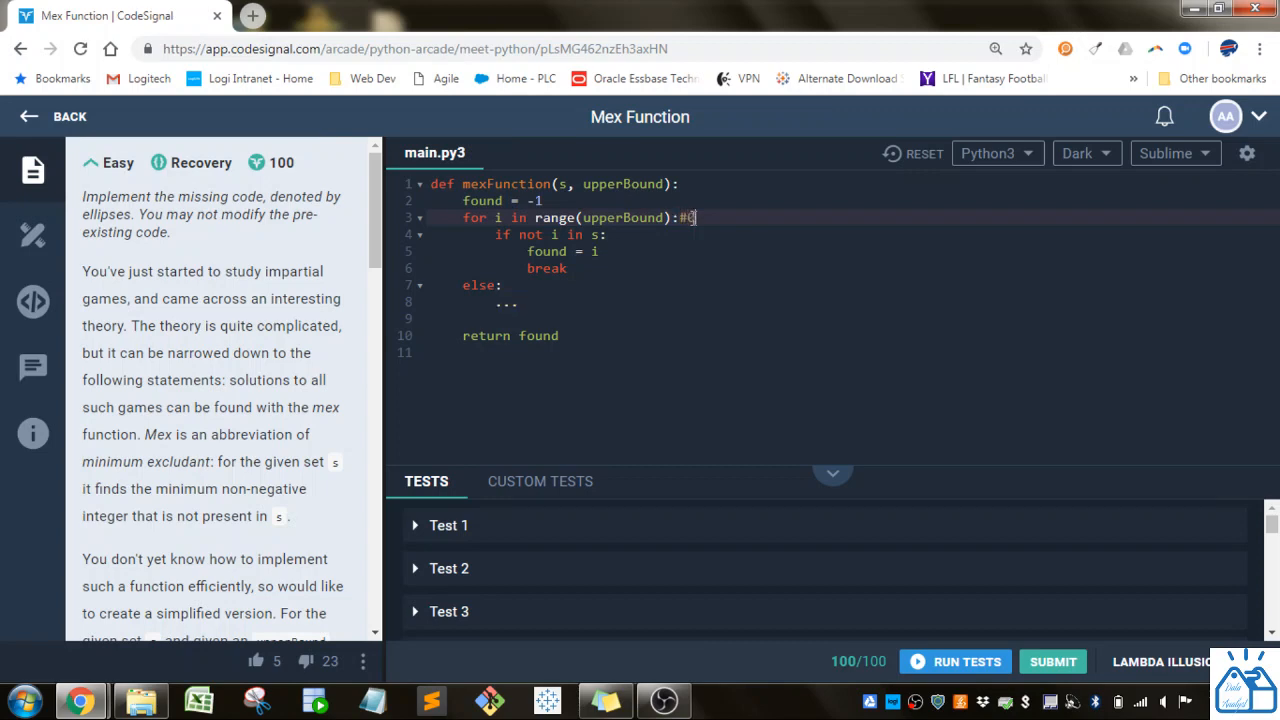
text(,1,2,)
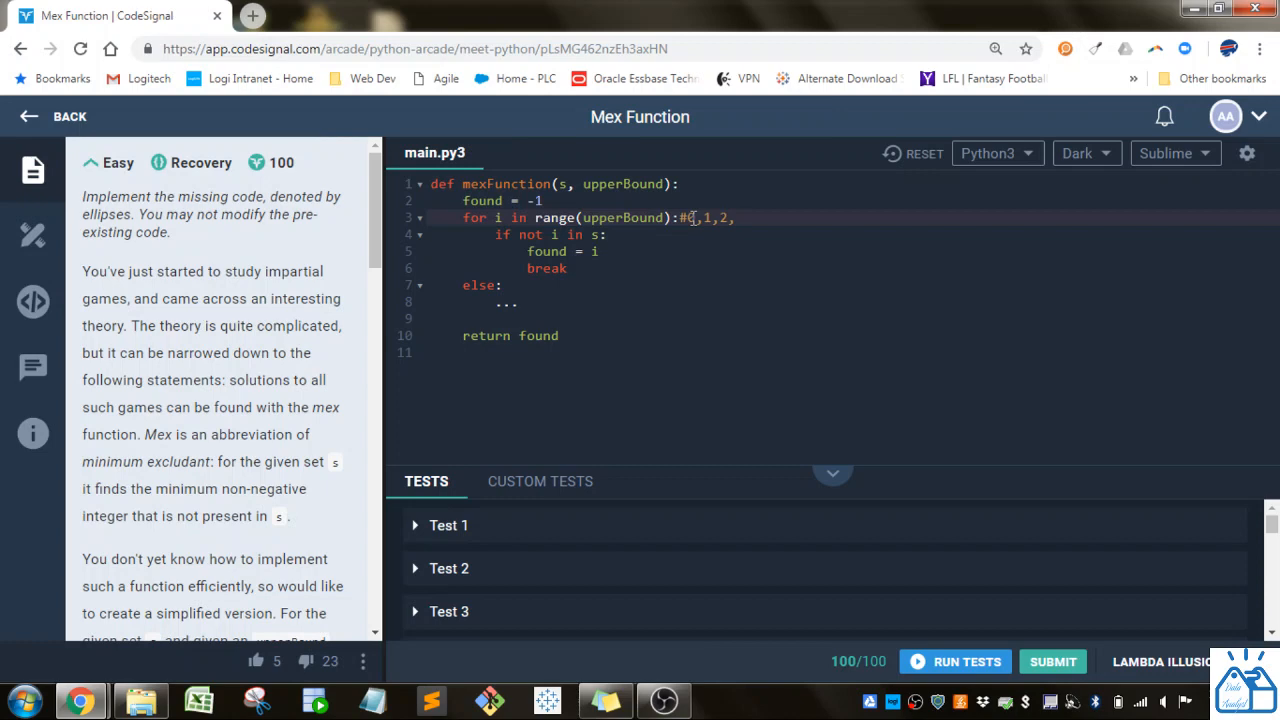
text(,3,4])
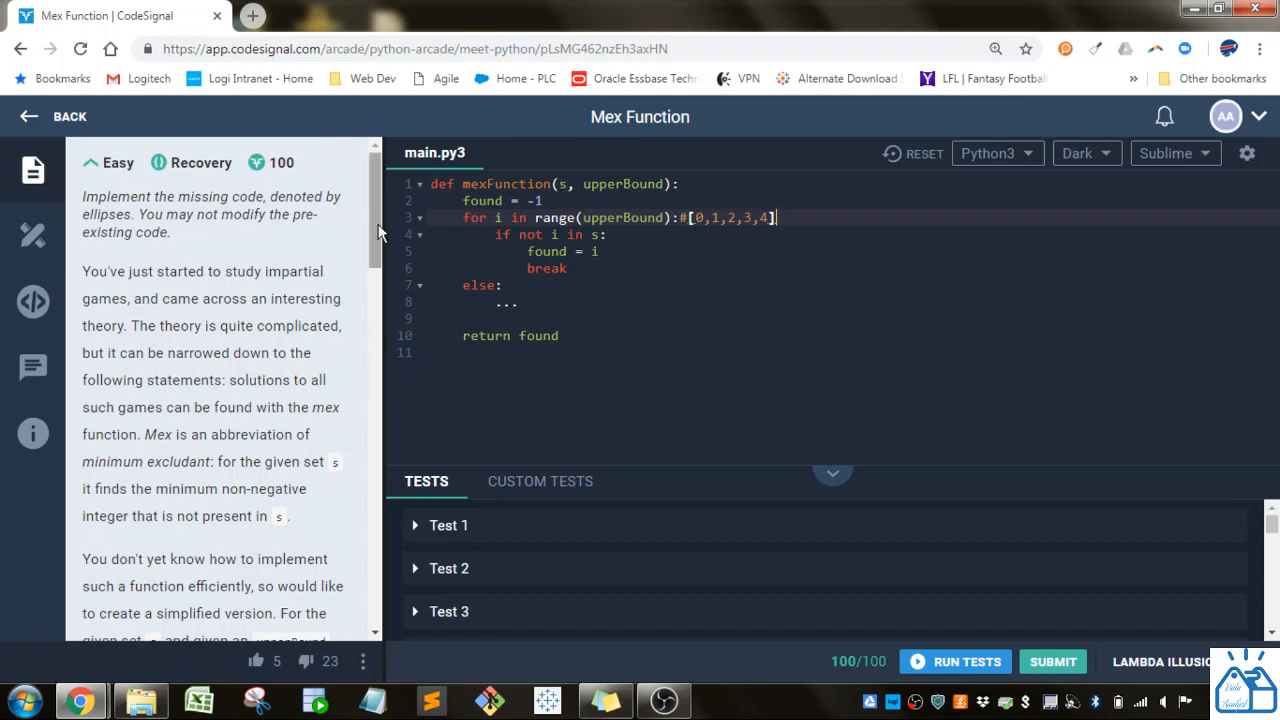
scroll(down, 3)
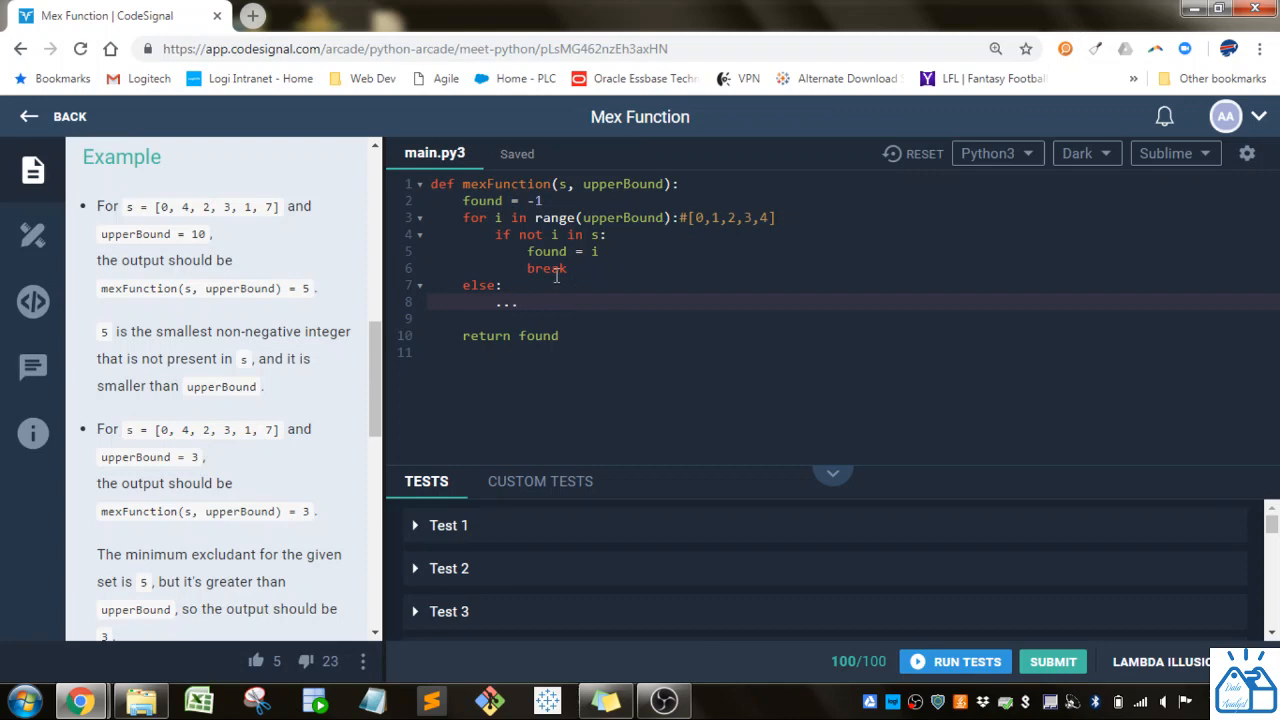
mouse_move(574, 330)
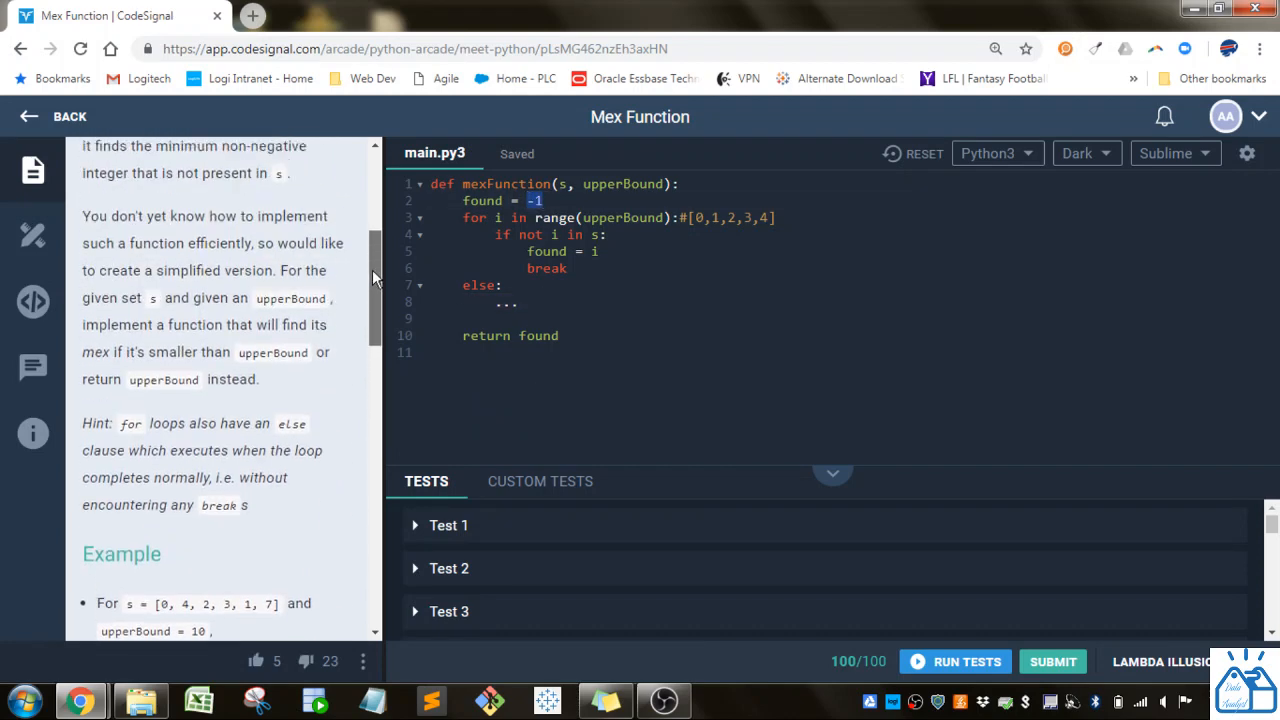
scroll(down, 3)
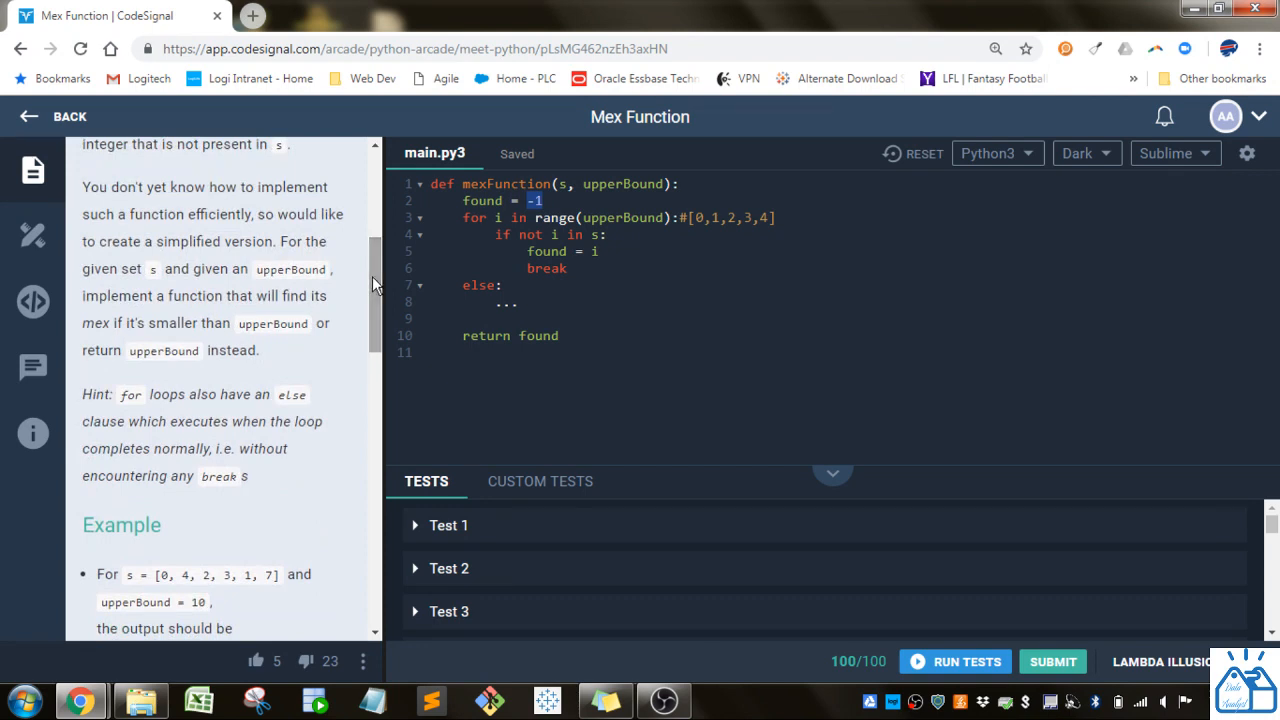
mouse_move(188, 324)
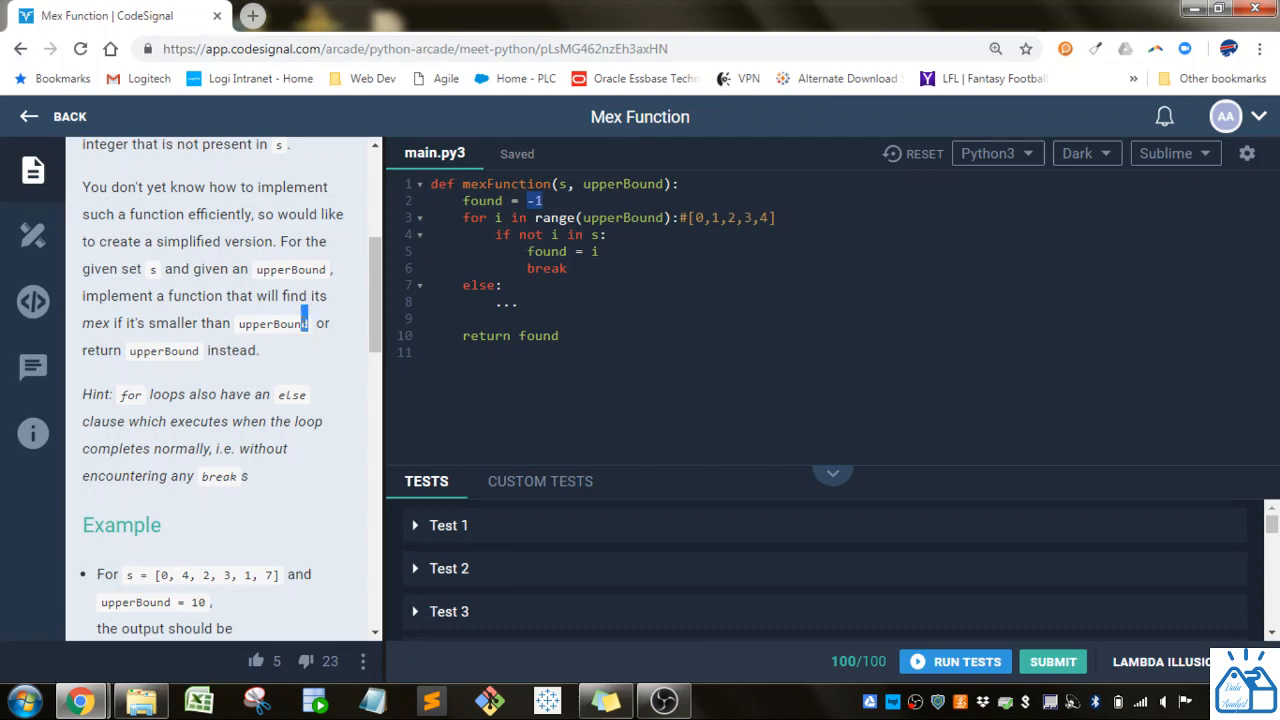
drag(228, 296, 308, 322)
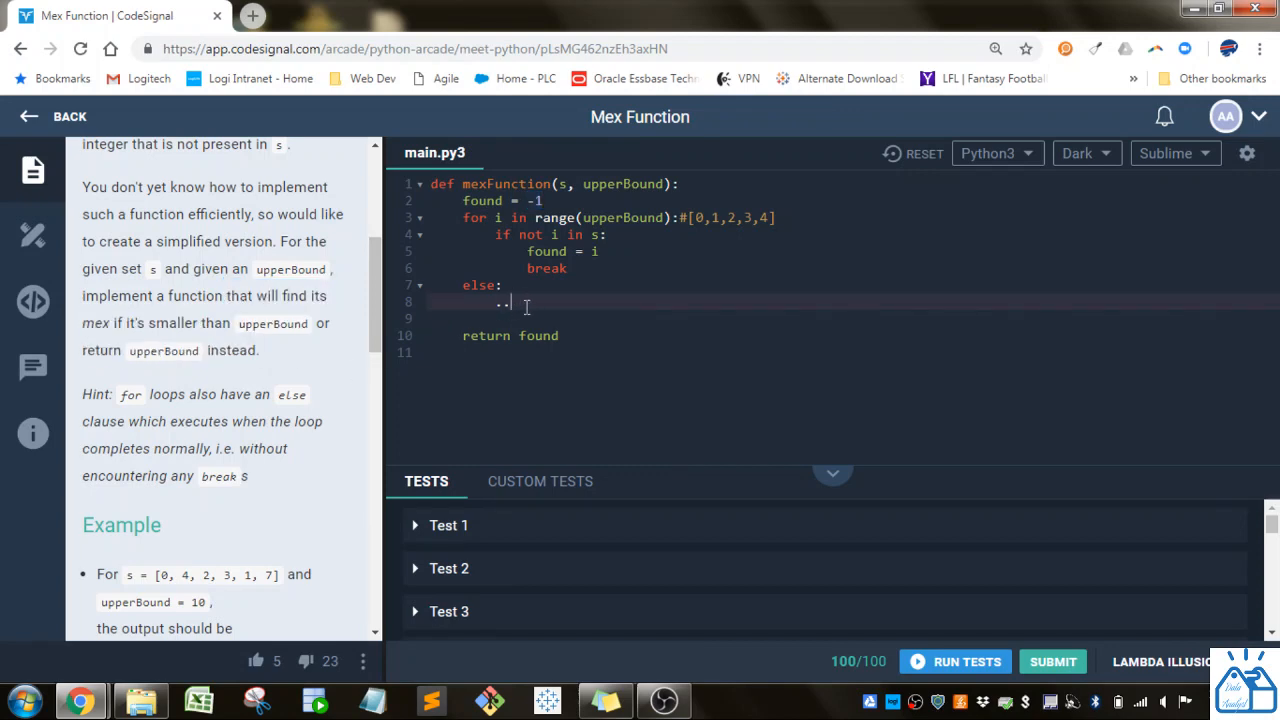
- Write found = upperBound under else: so all 10 sample tests pass
text(found = upper)
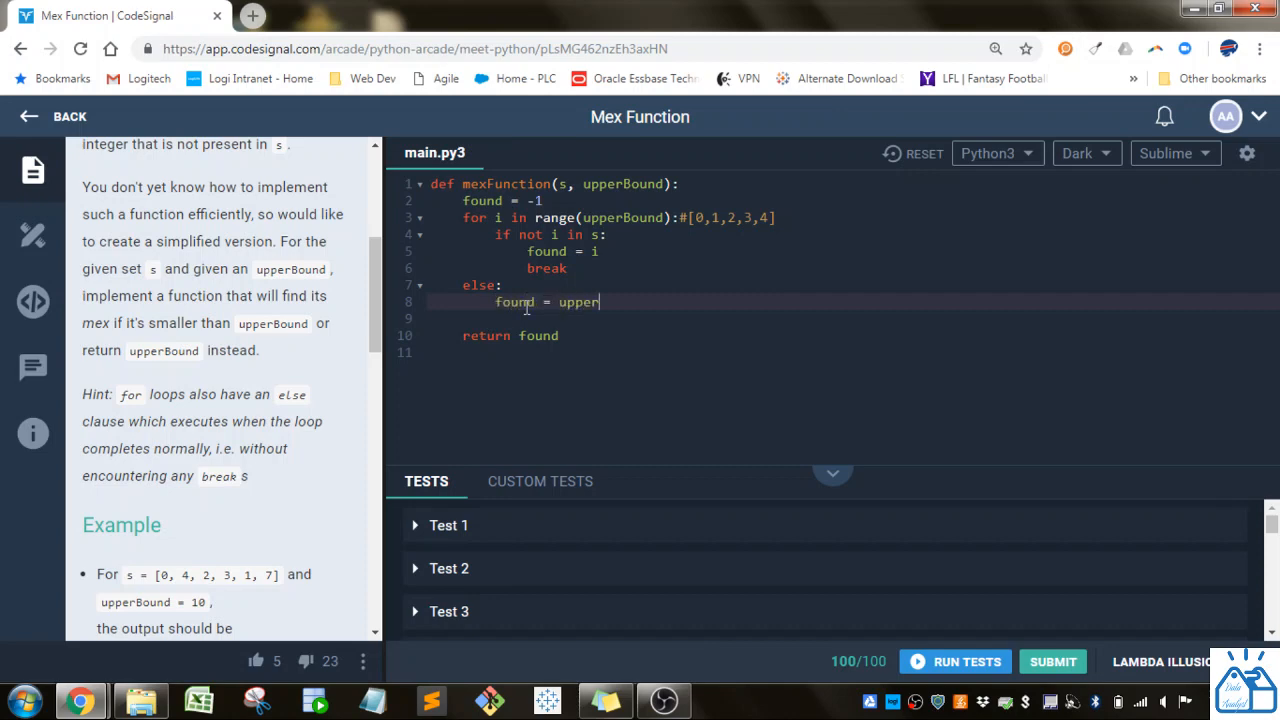
text(Bound)
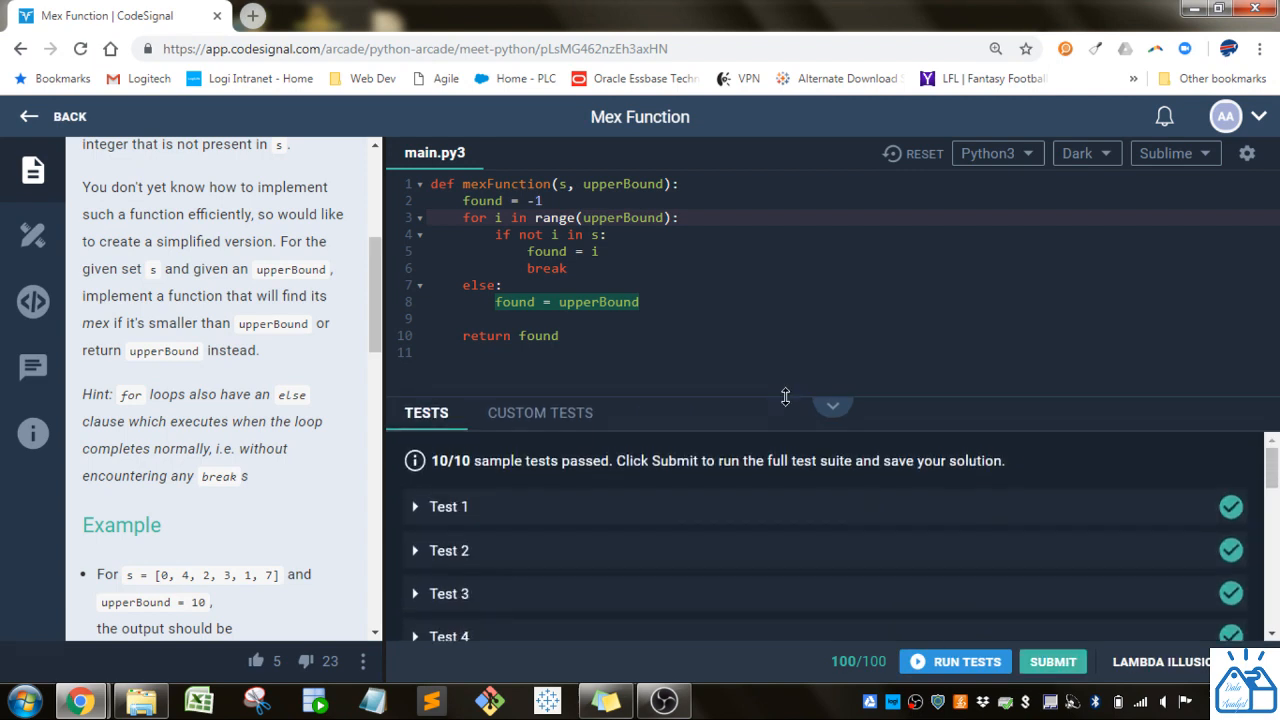
scroll(down, 3)
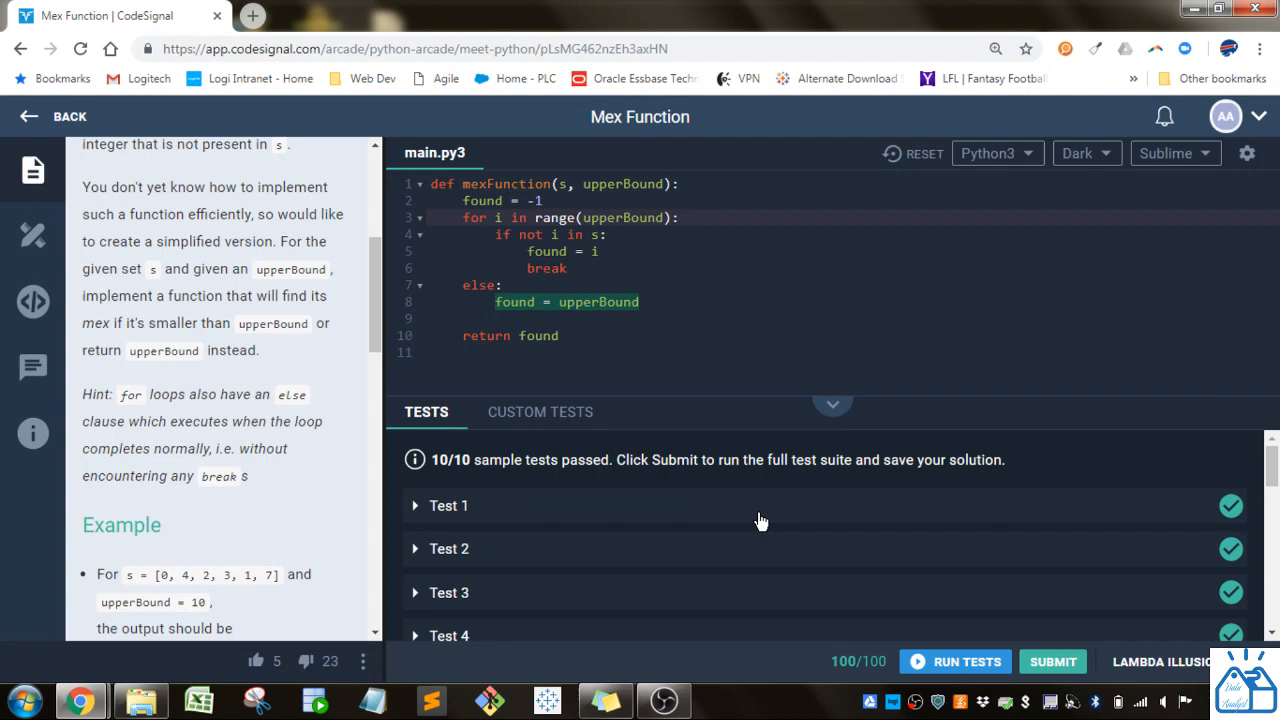
click(600, 252)
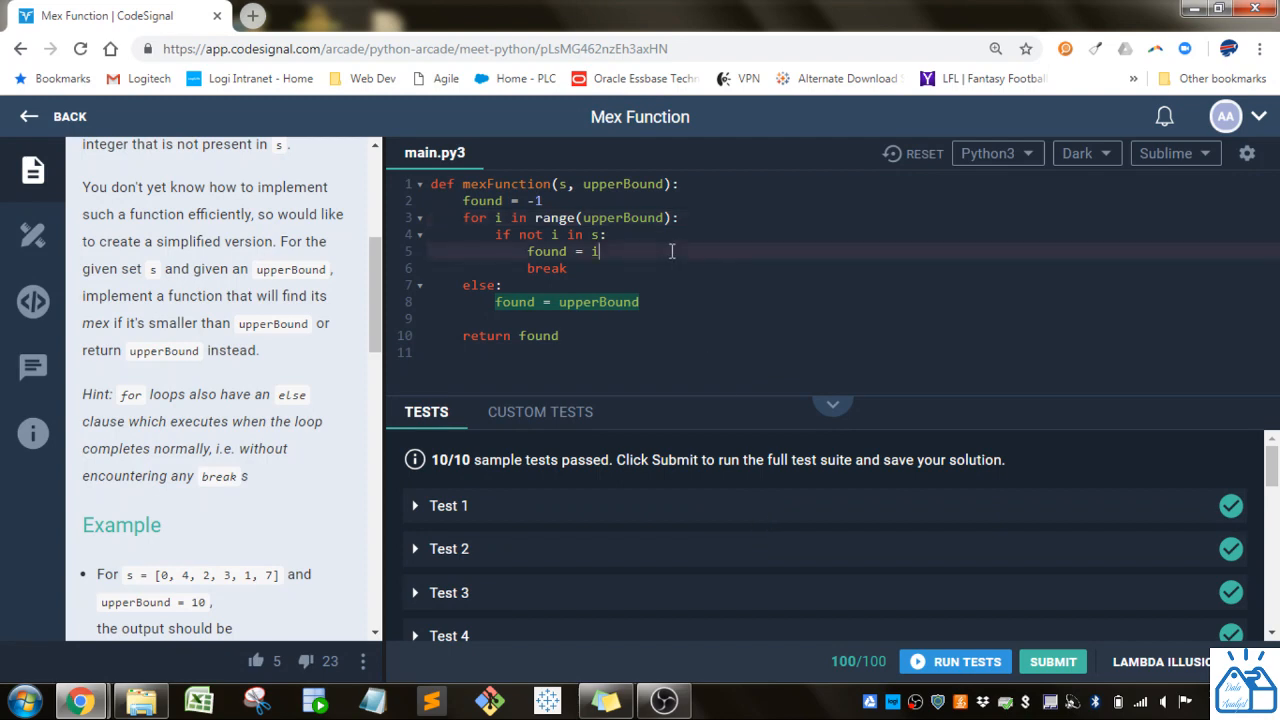